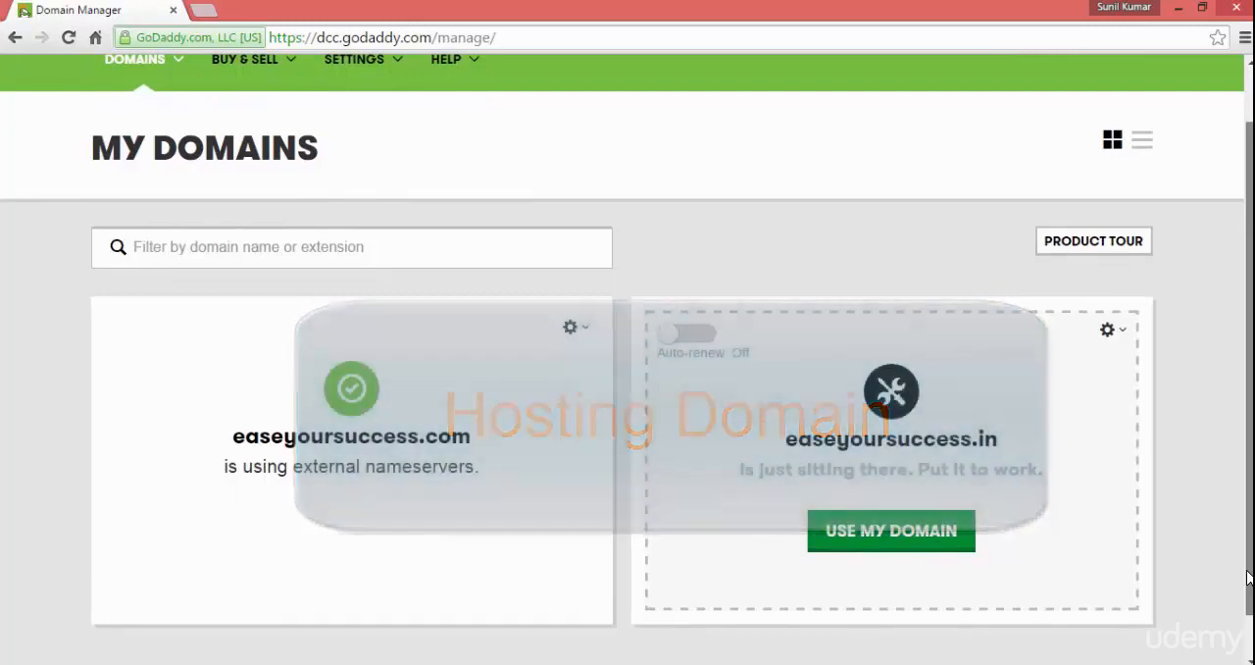
- Put easeyoursuccess.in to use and choose to build a new website on it
scroll(down, 3)
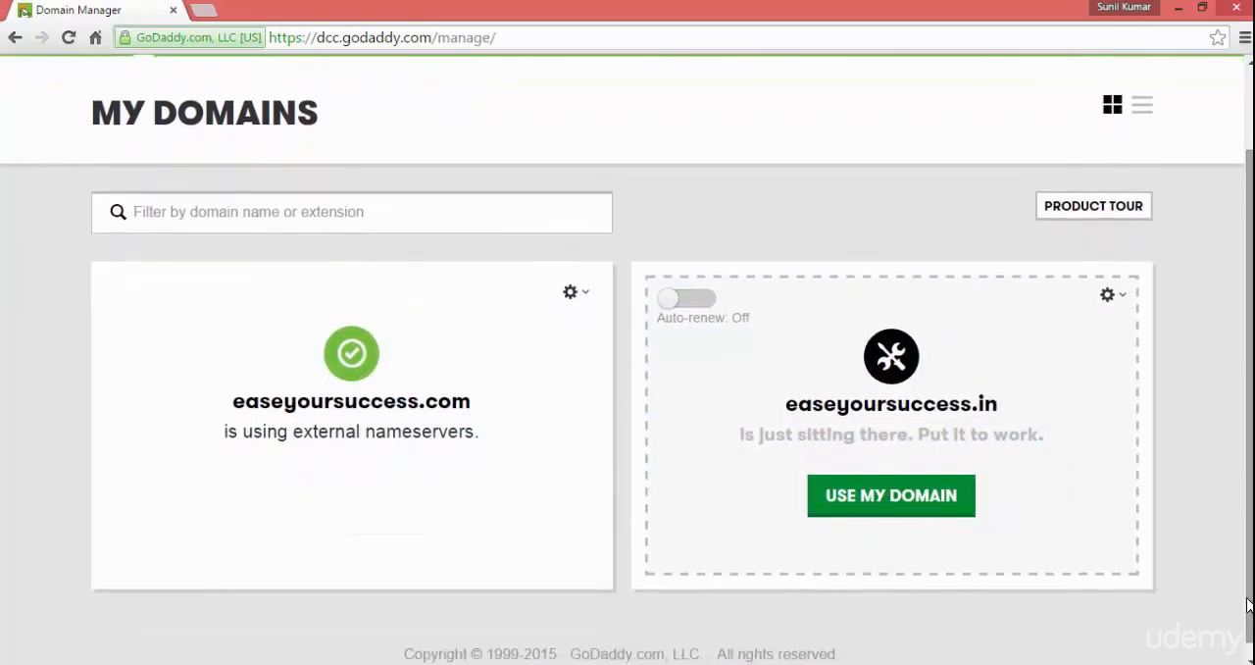
mouse_move(1013, 359)
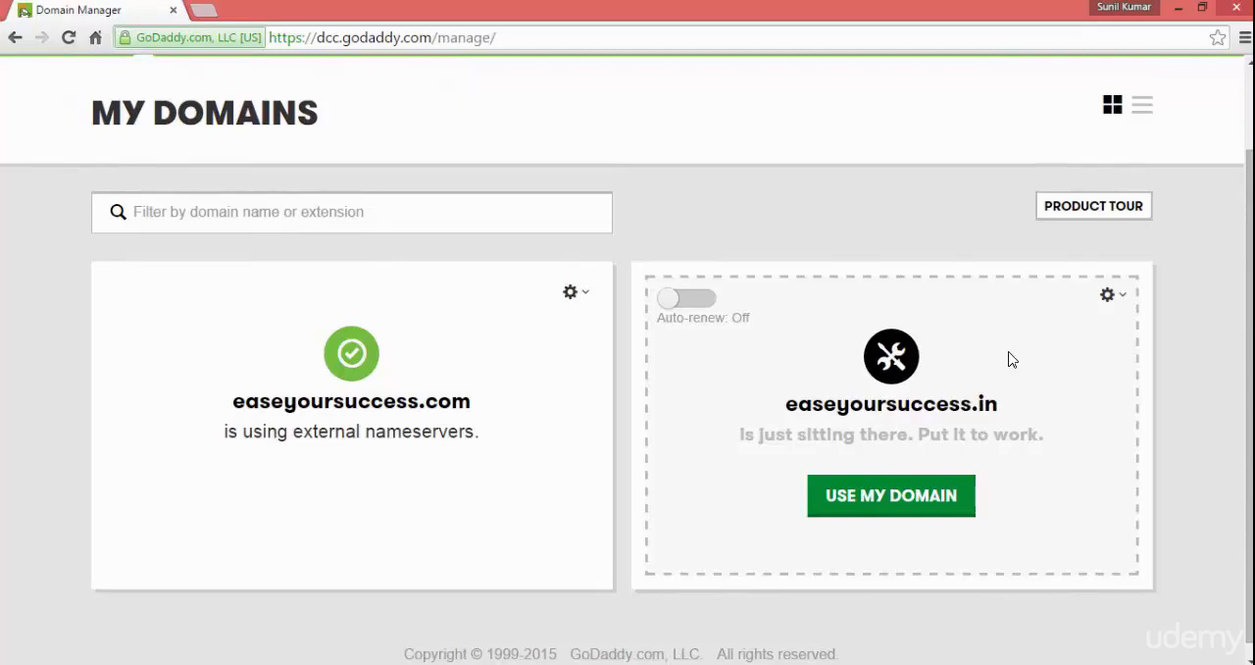
mouse_move(1021, 411)
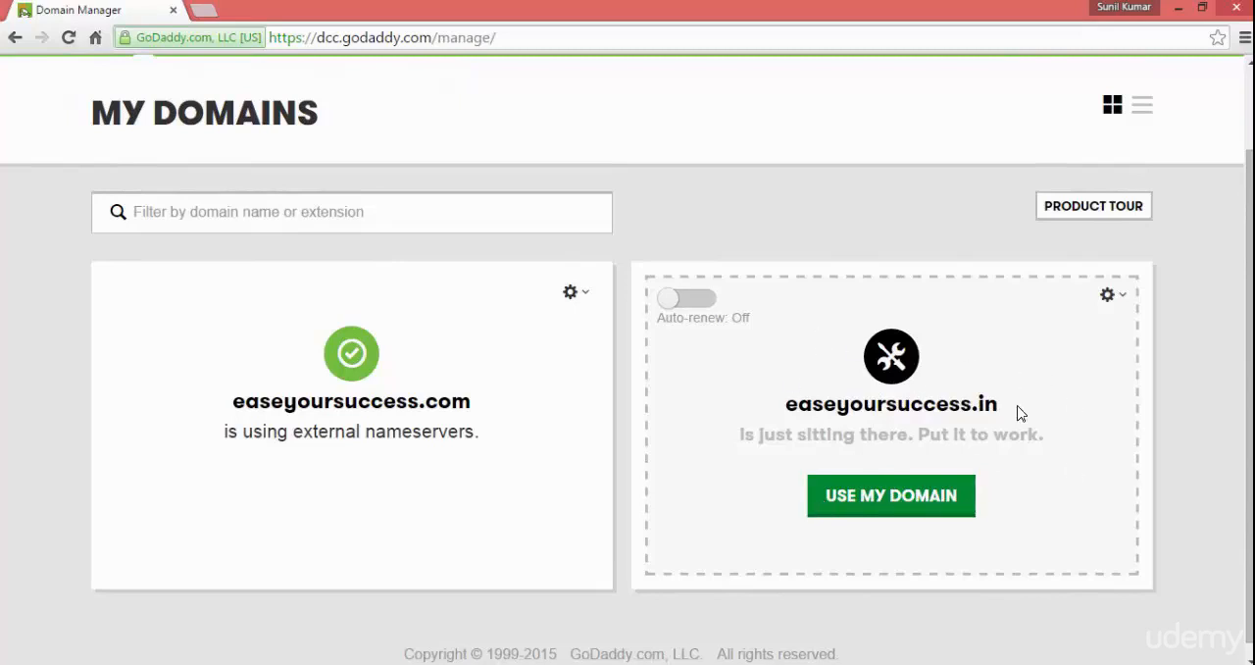
mouse_move(972, 441)
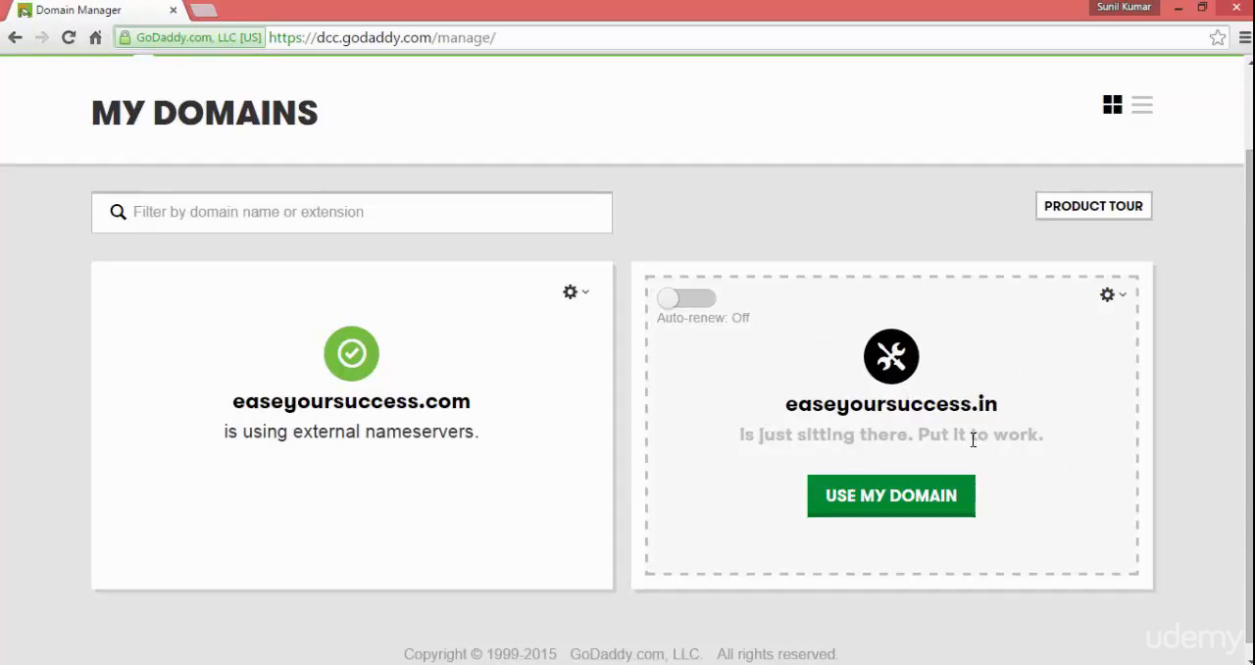
mouse_move(689, 330)
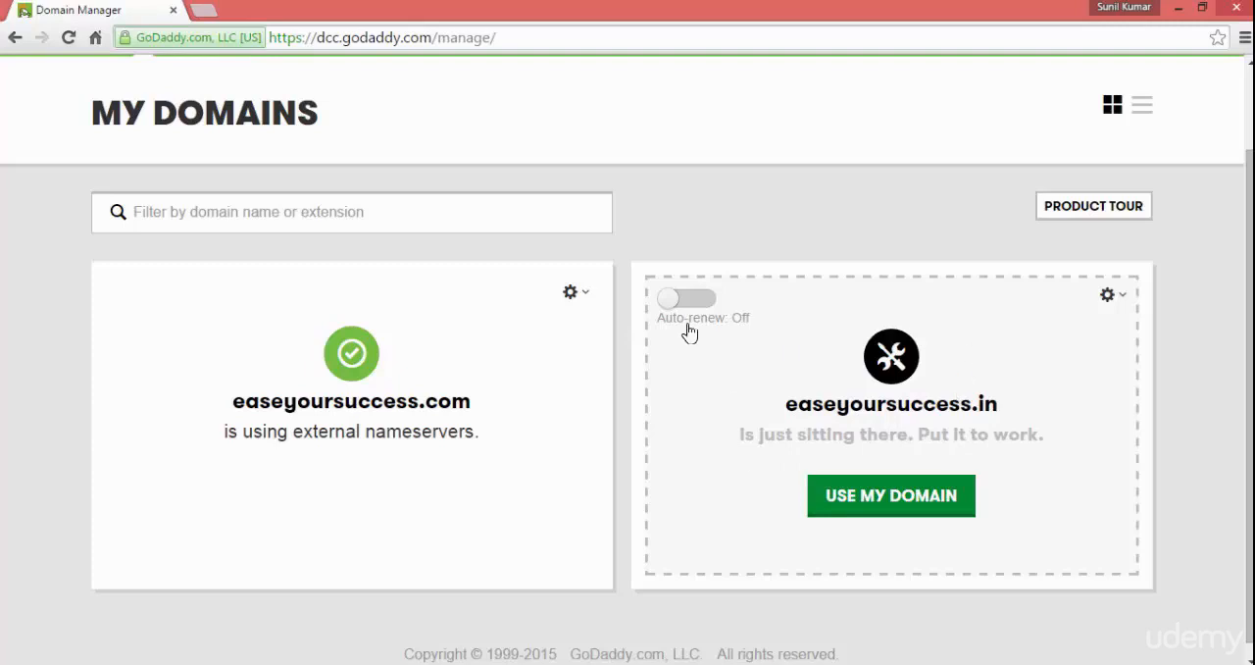
mouse_move(776, 467)
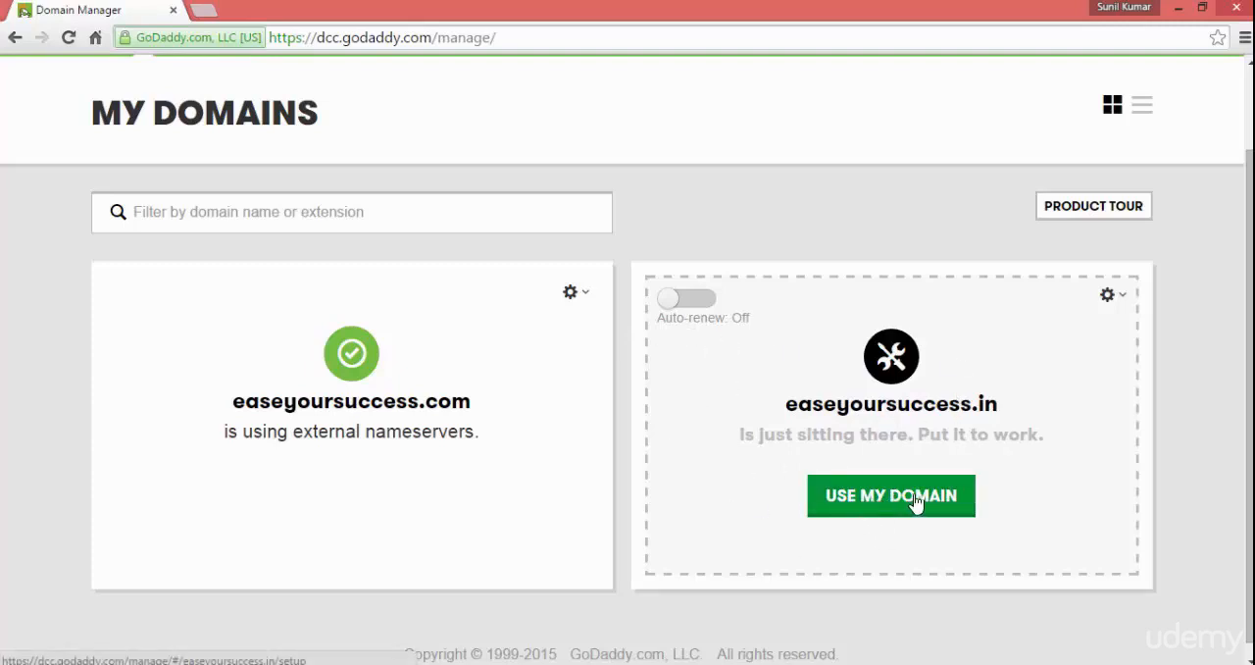
click(889, 495)
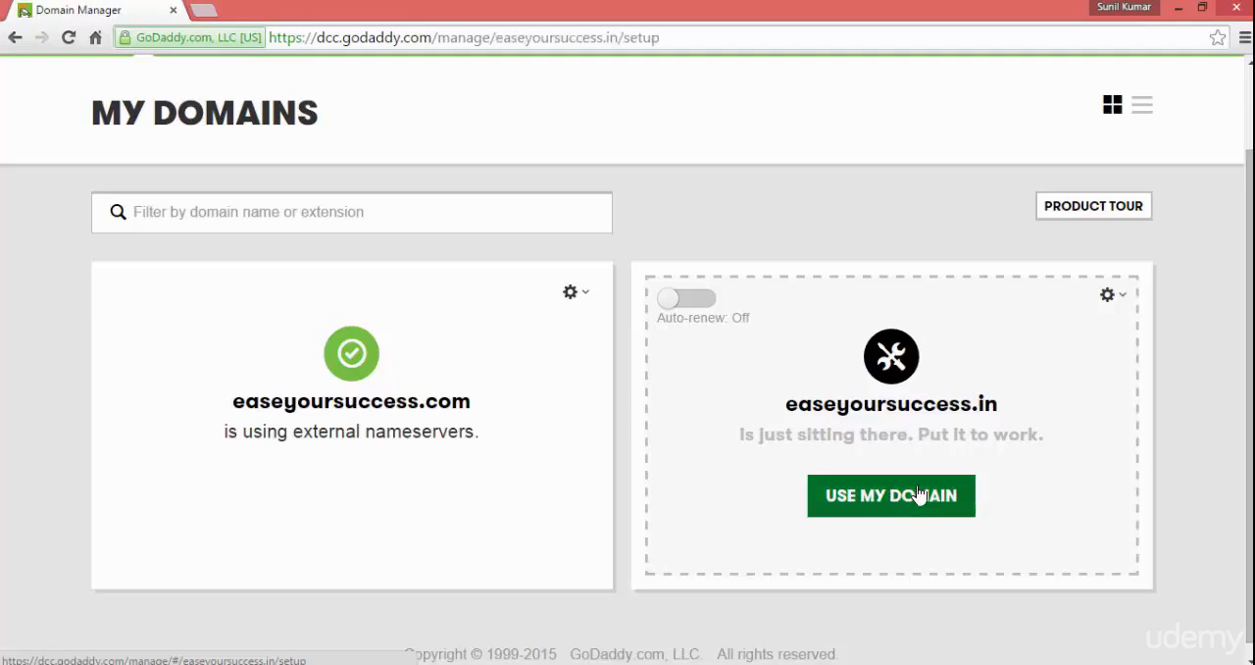
click(891, 495)
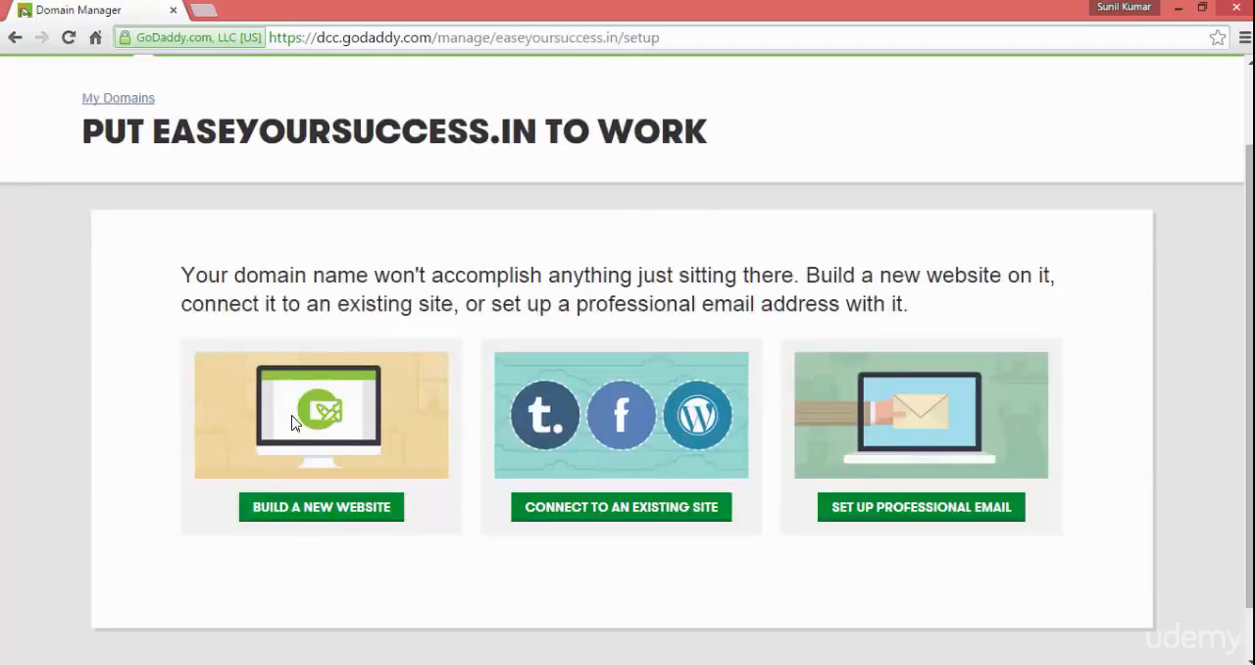
mouse_move(319, 546)
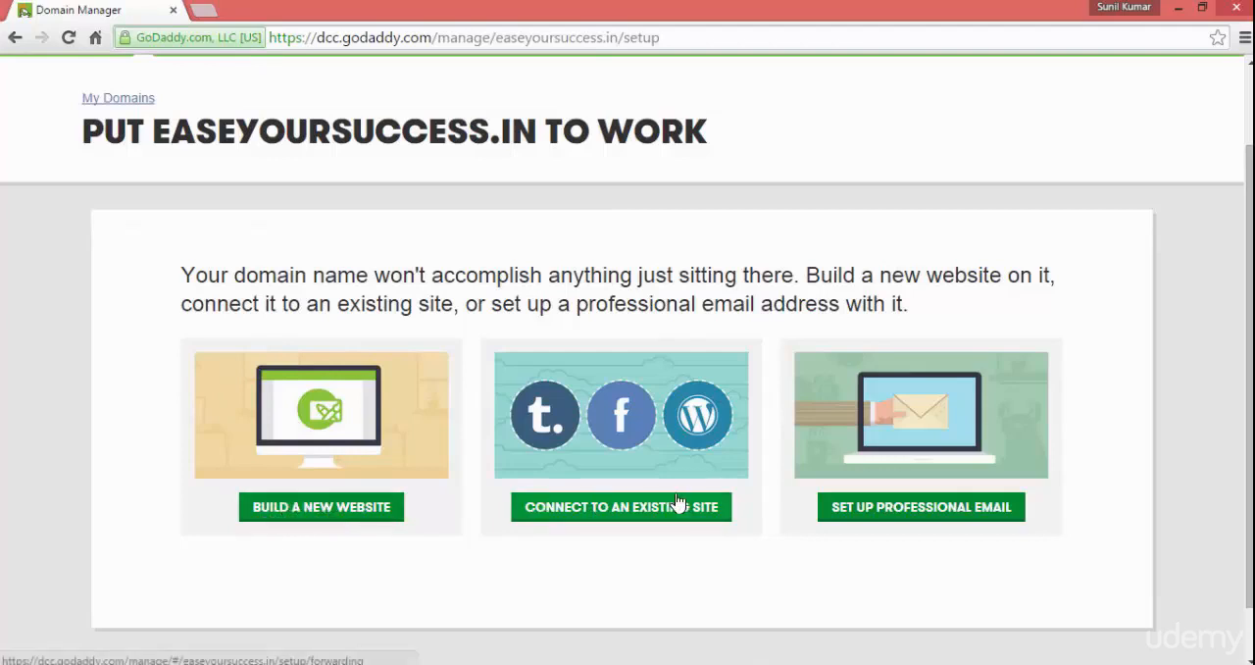
mouse_move(882, 509)
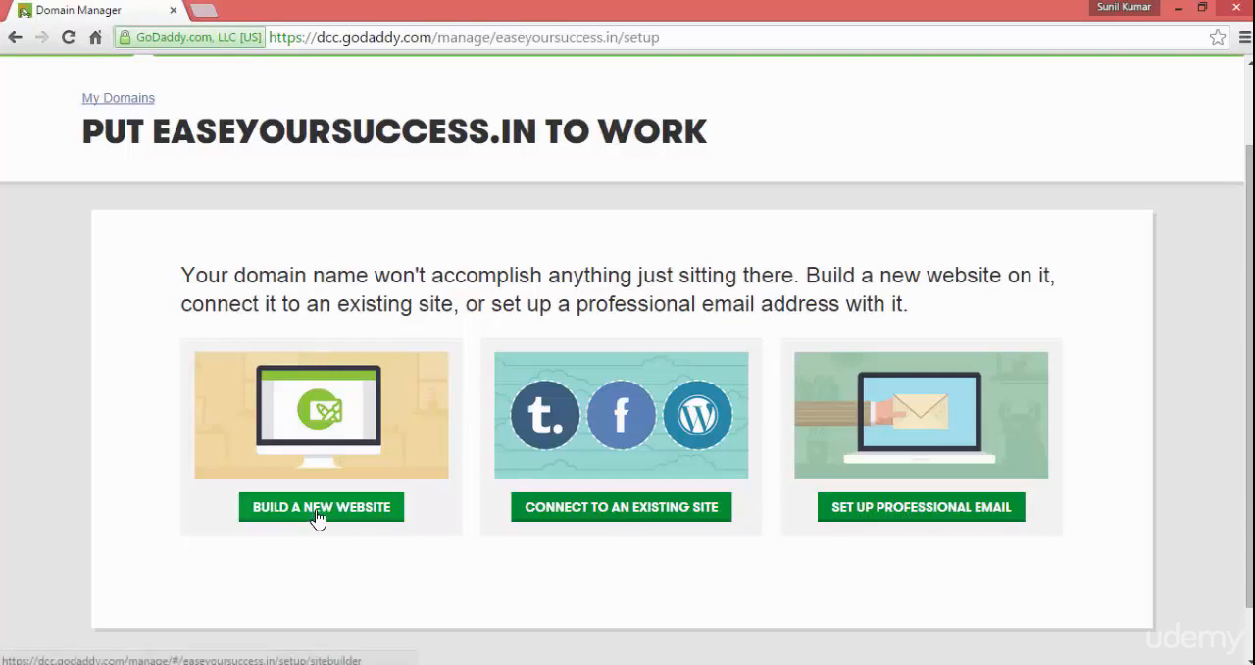
click(321, 507)
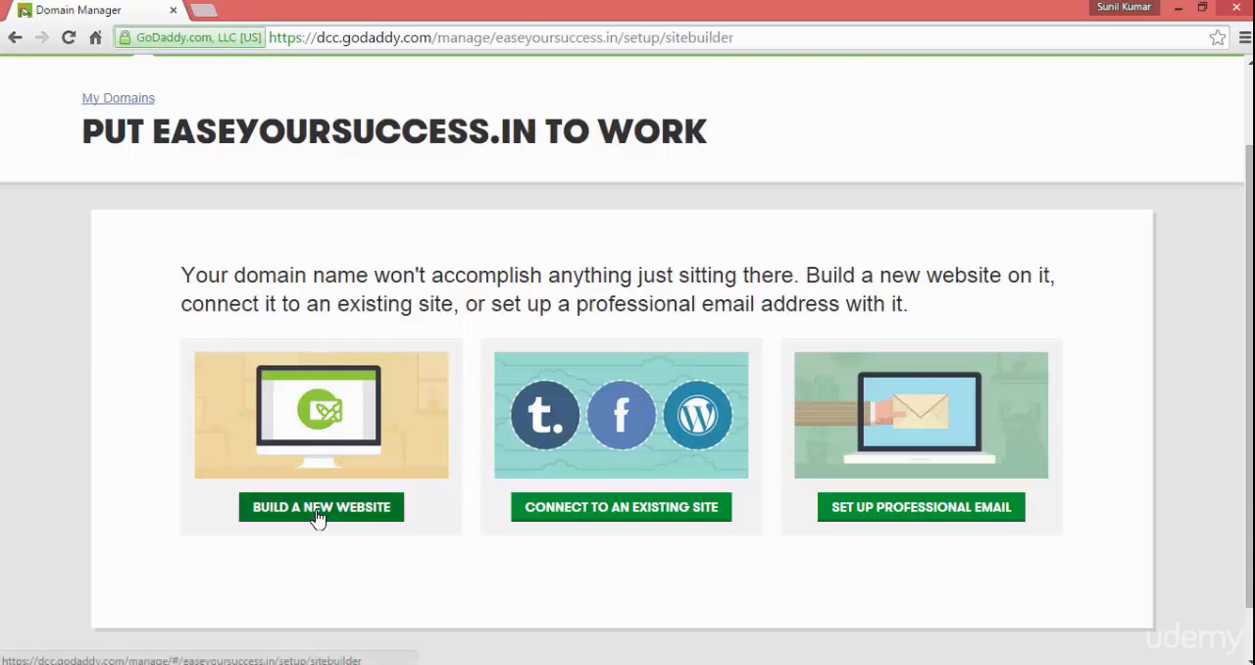
- Browse the Managed WordPress, Online Store and Hosting offers, ending on Economy hosting at A$ 7.99/mo
click(321, 506)
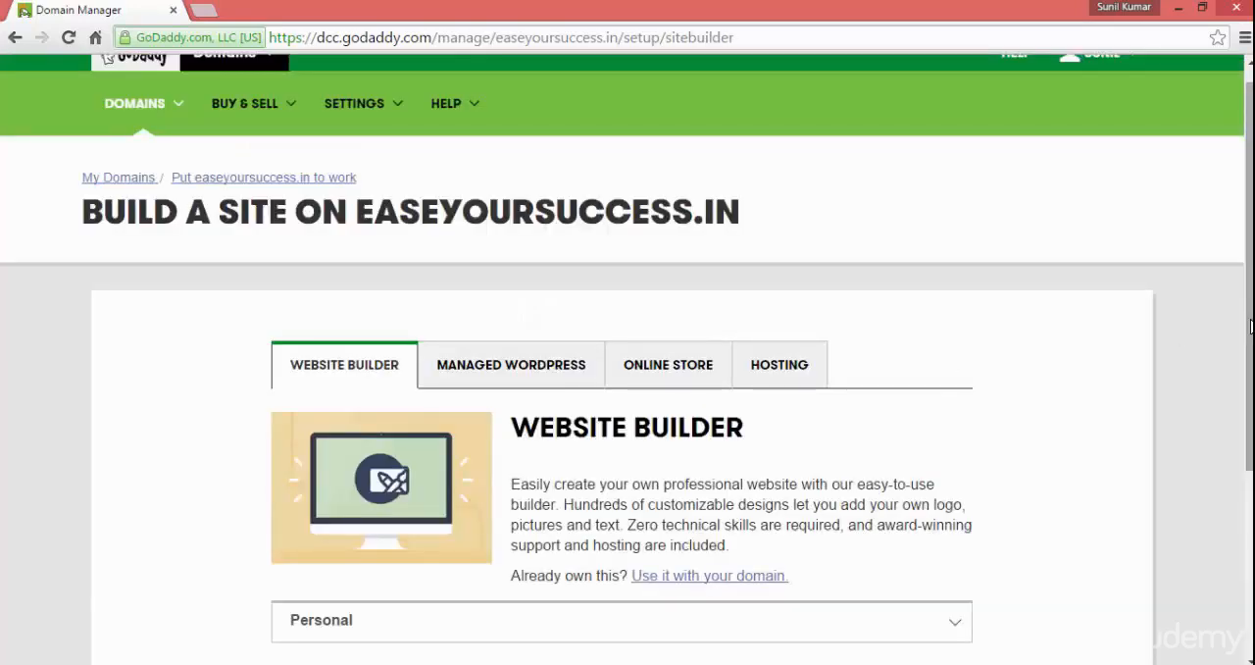
scroll(down, 3)
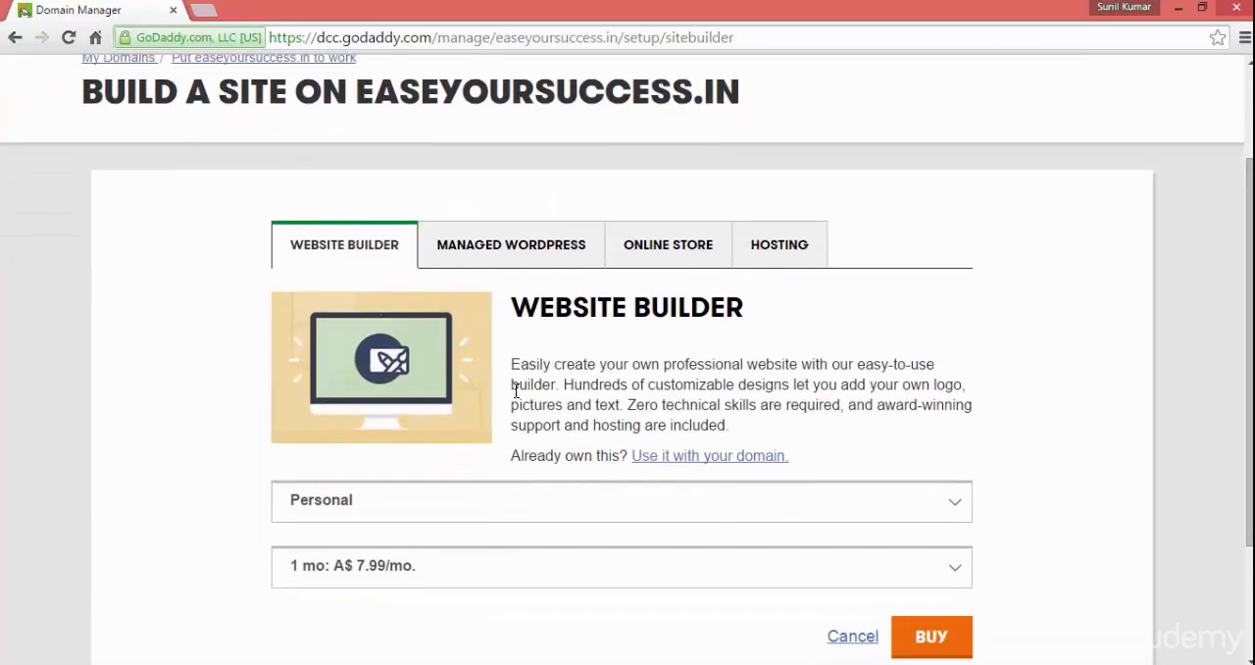
mouse_move(509, 244)
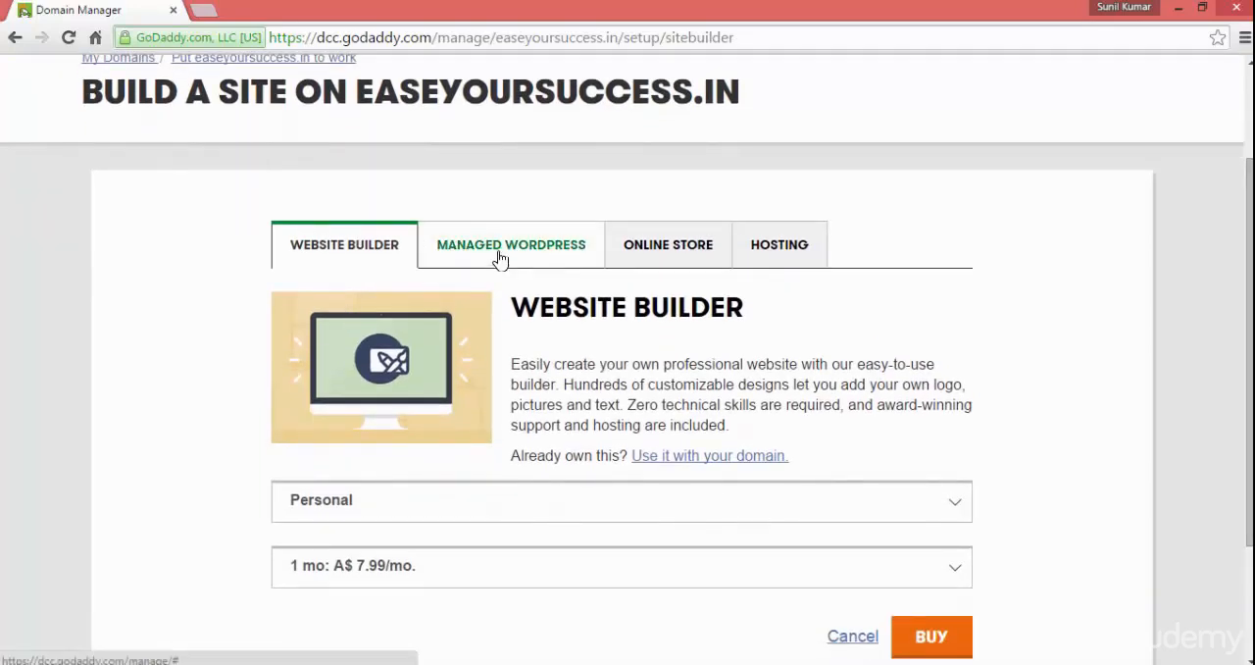
click(511, 244)
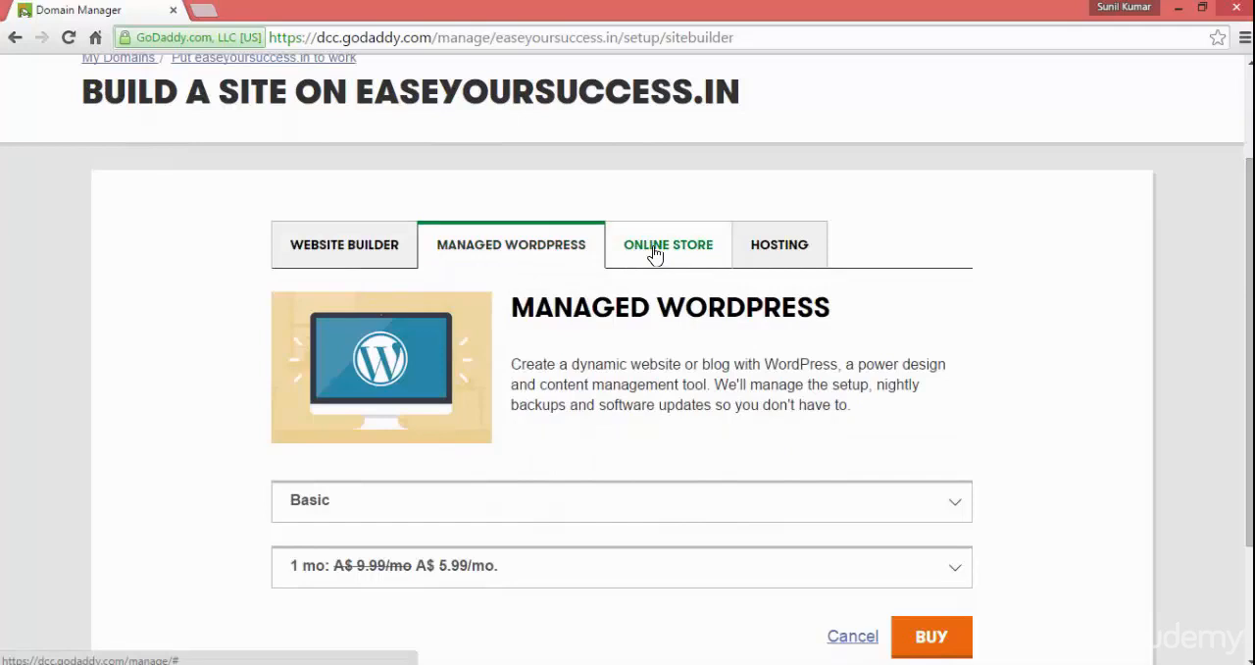
click(667, 244)
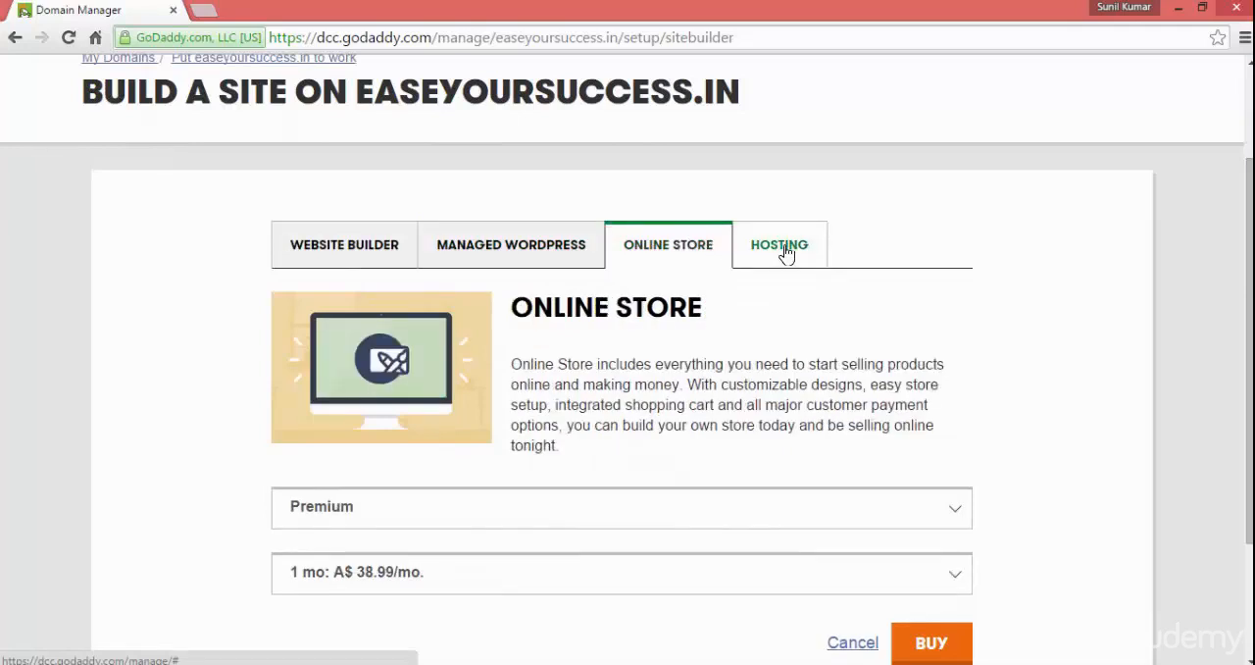
click(779, 244)
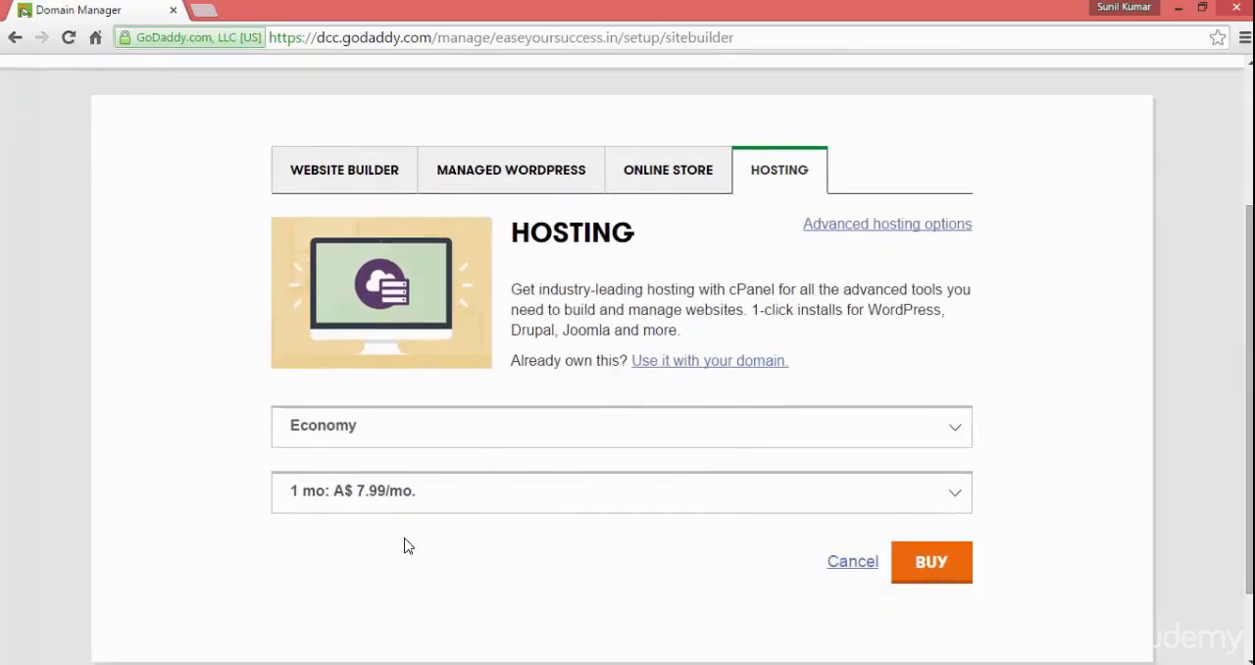
mouse_move(509, 506)
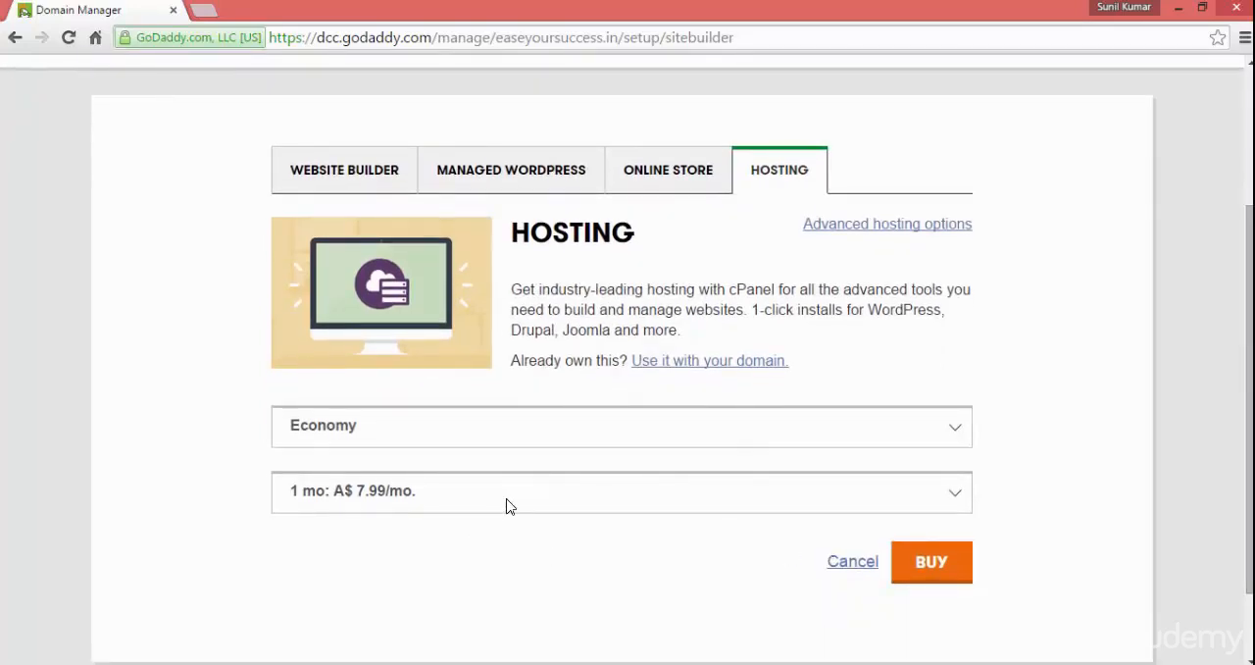
- Try the 12-month term at A$ 6.99/mo, revert to 1 month, and reopen the term list
click(620, 490)
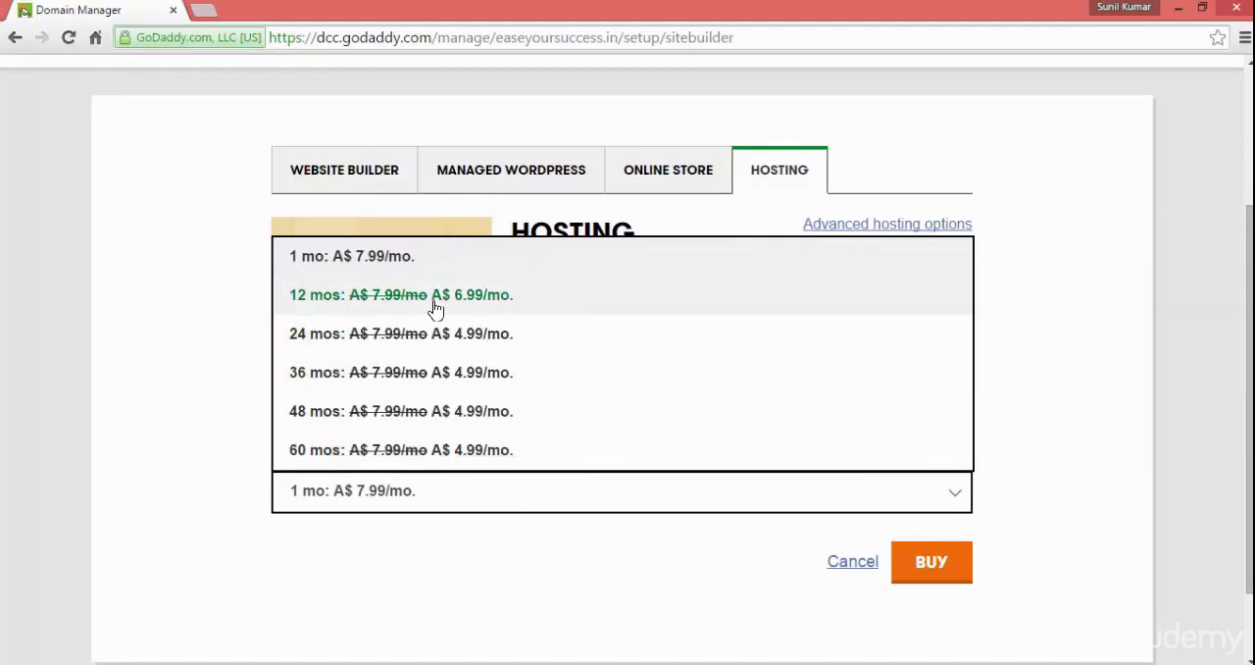
click(401, 294)
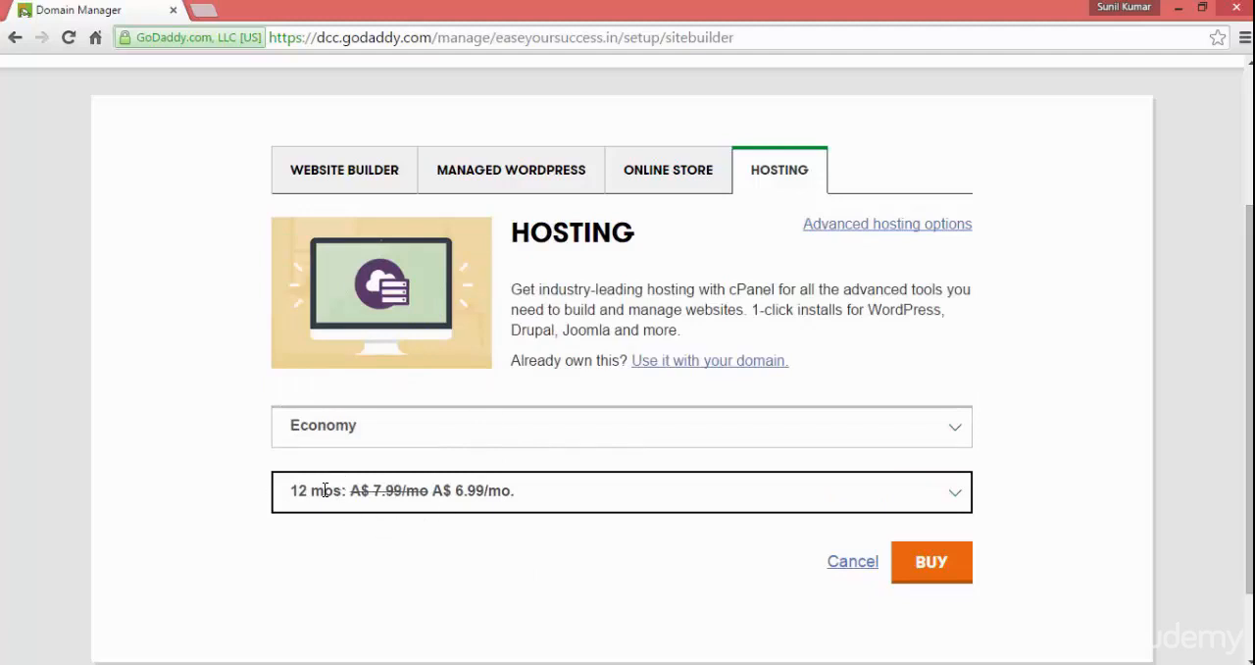
click(621, 490)
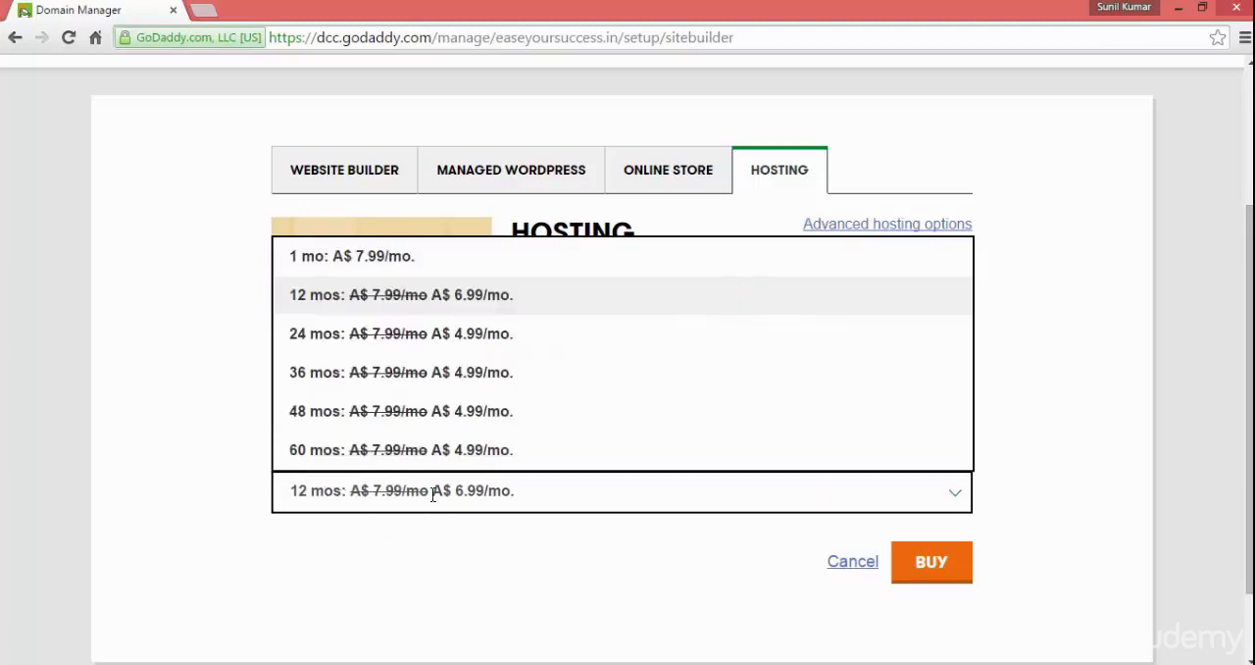
click(351, 255)
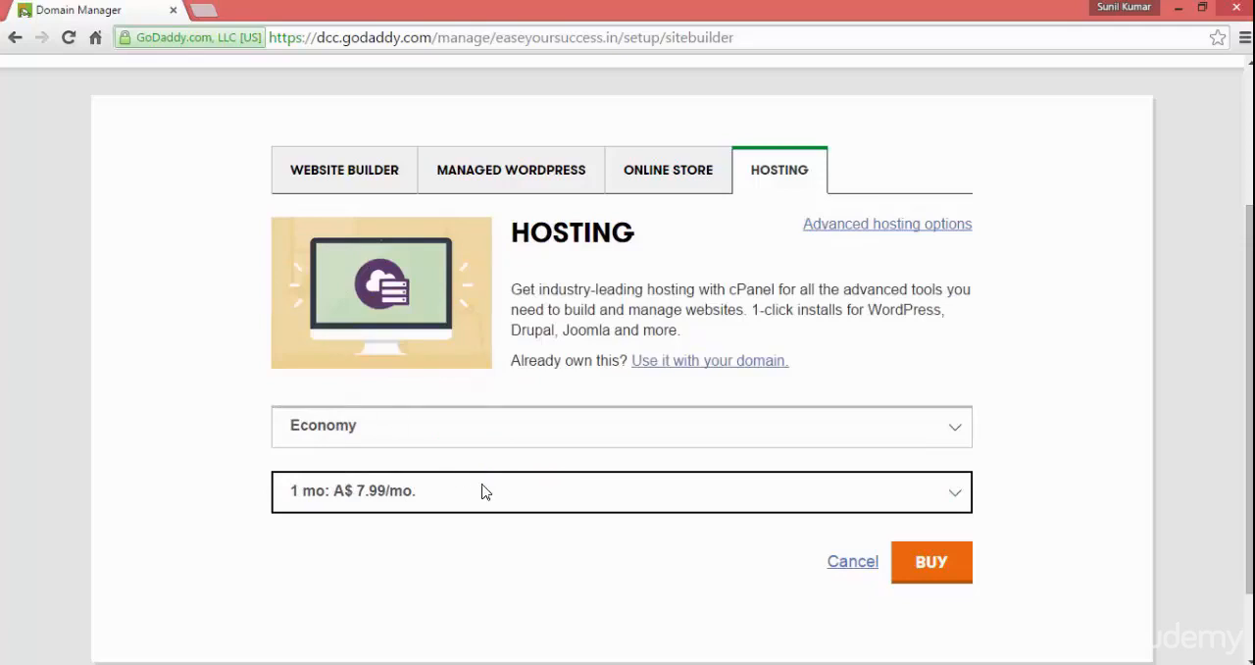
click(621, 491)
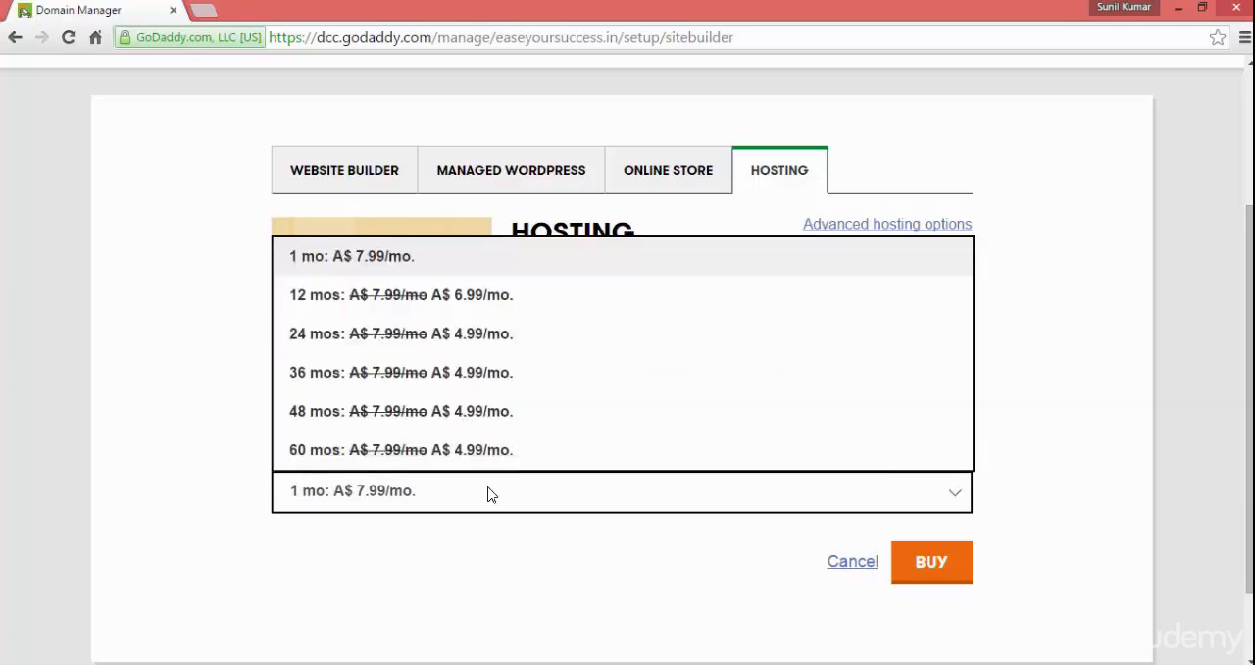
mouse_move(372, 256)
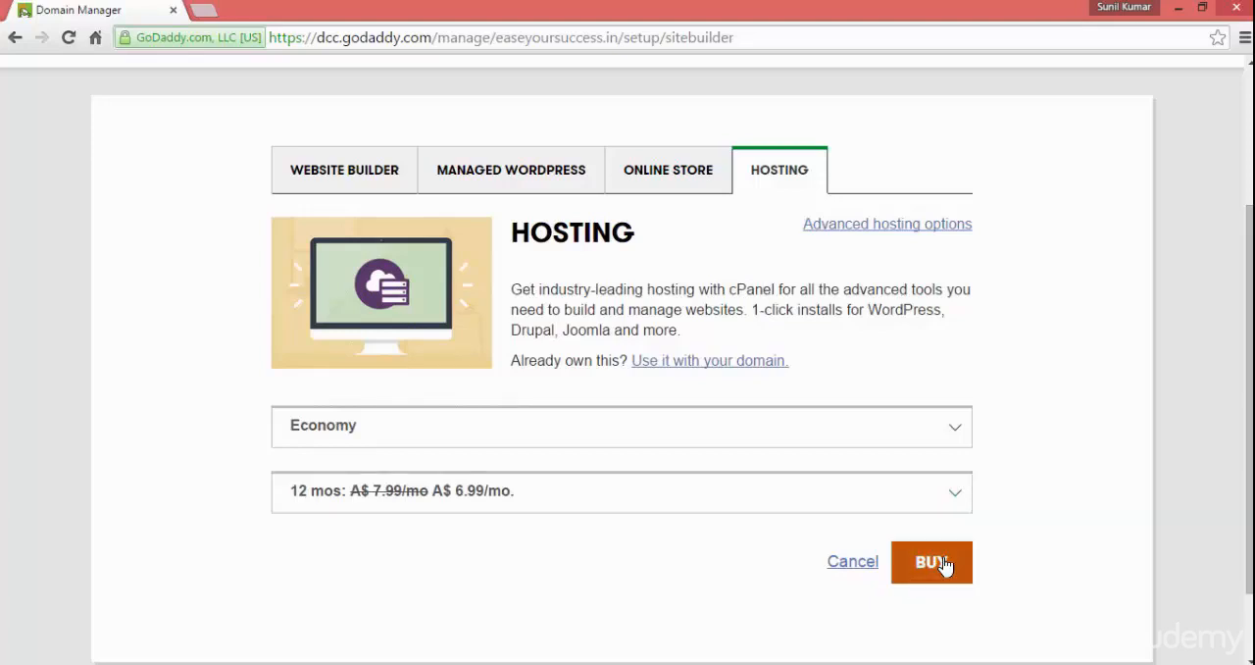
- Buy Economy hosting, review the A$ 255.88 cart, and proceed to checkout
click(929, 561)
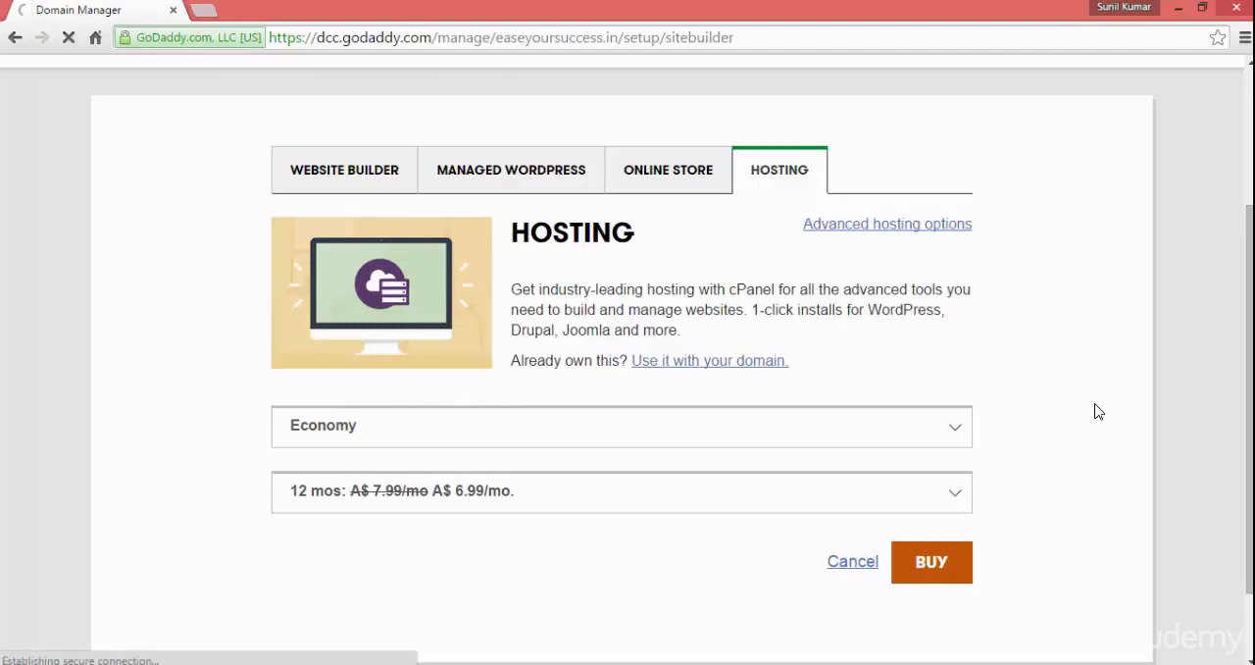
mouse_move(993, 334)
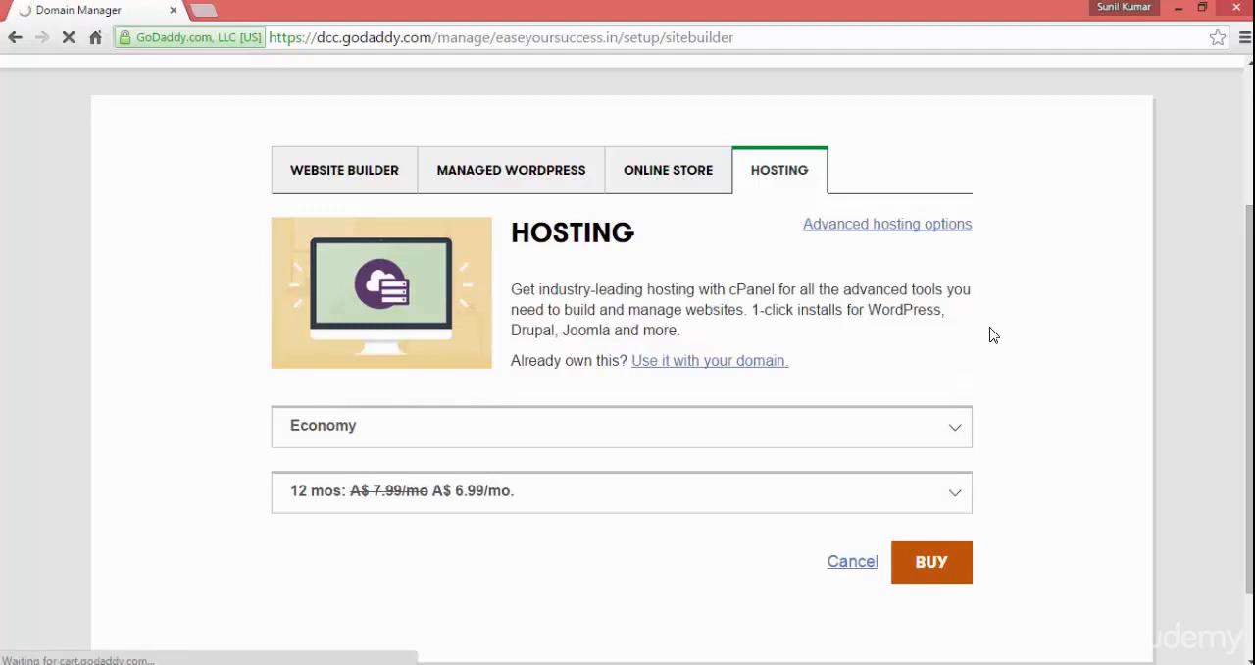
click(930, 561)
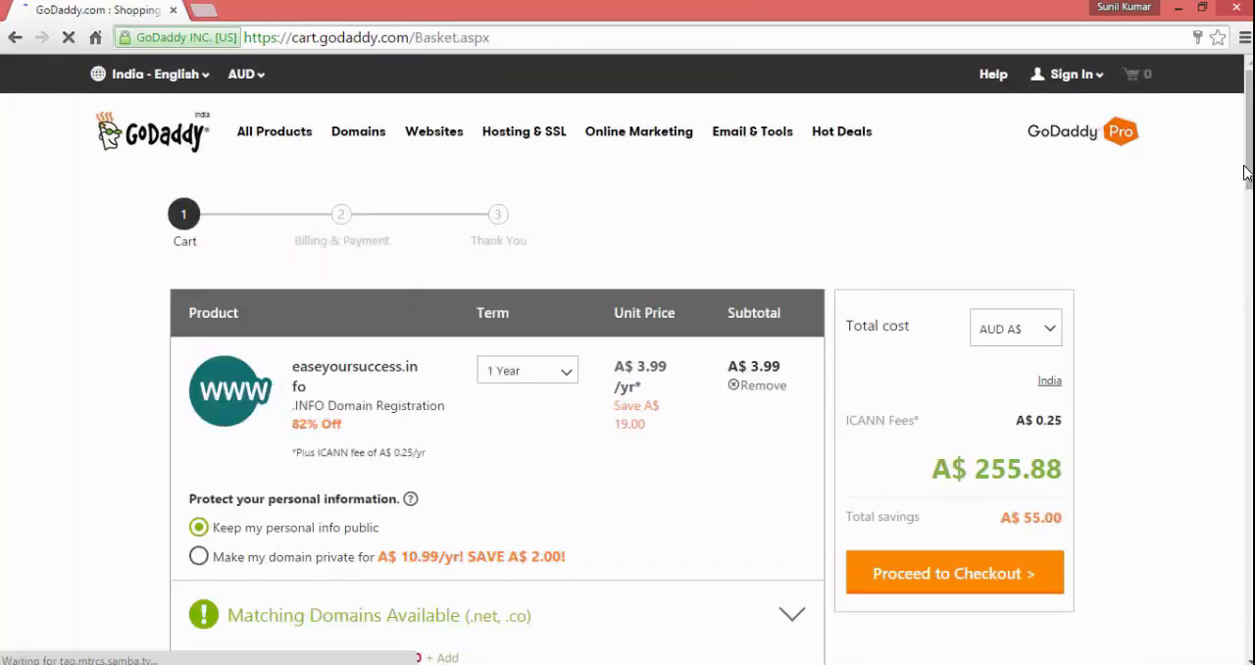
scroll(down, 3)
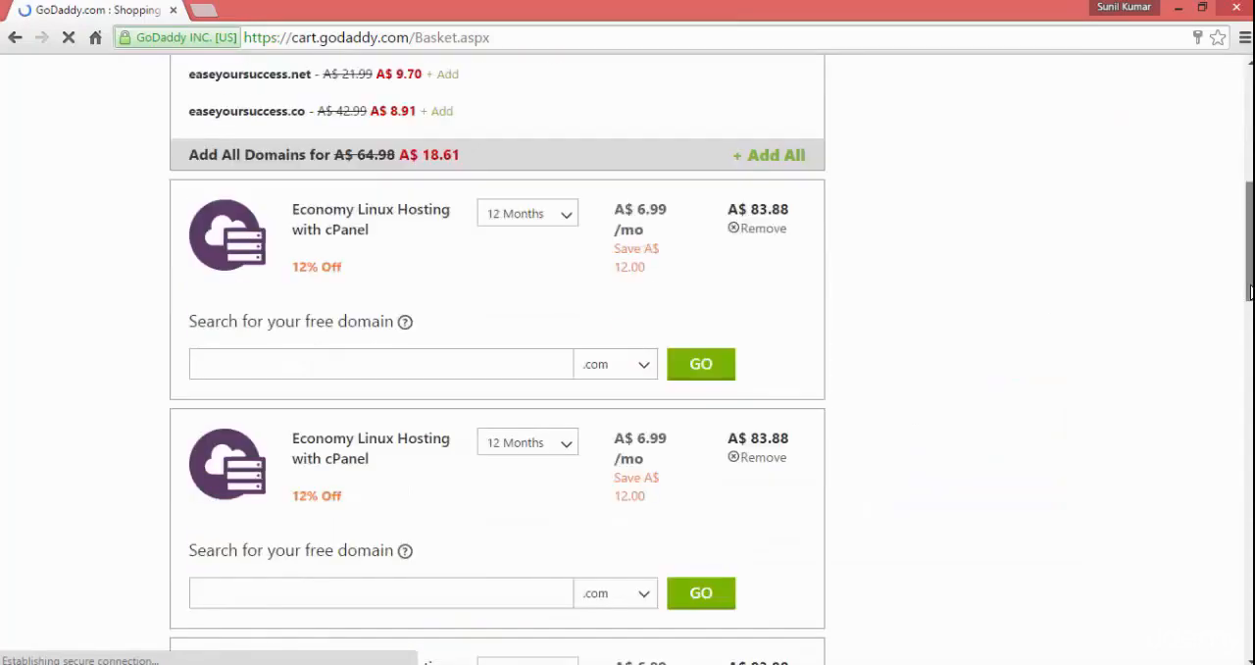
scroll(down, 3)
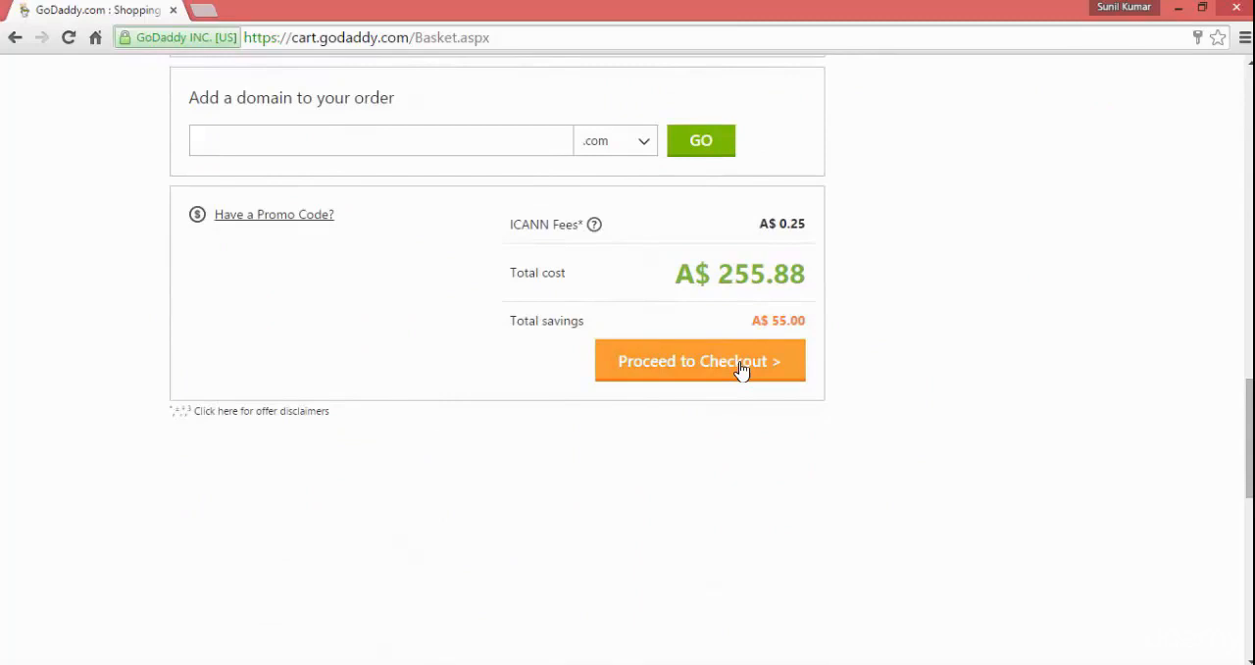
click(700, 359)
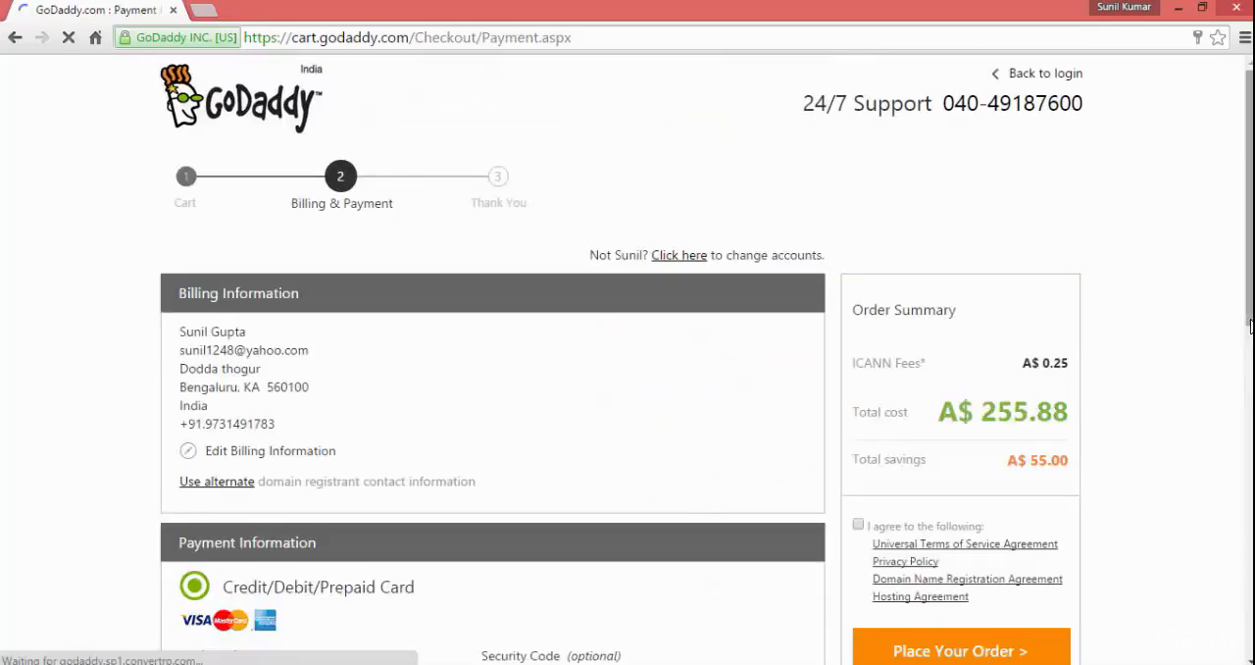
- Accept the service and hosting agreements on Billing & Payment, then return to the GoDaddy home page
scroll(down, 3)
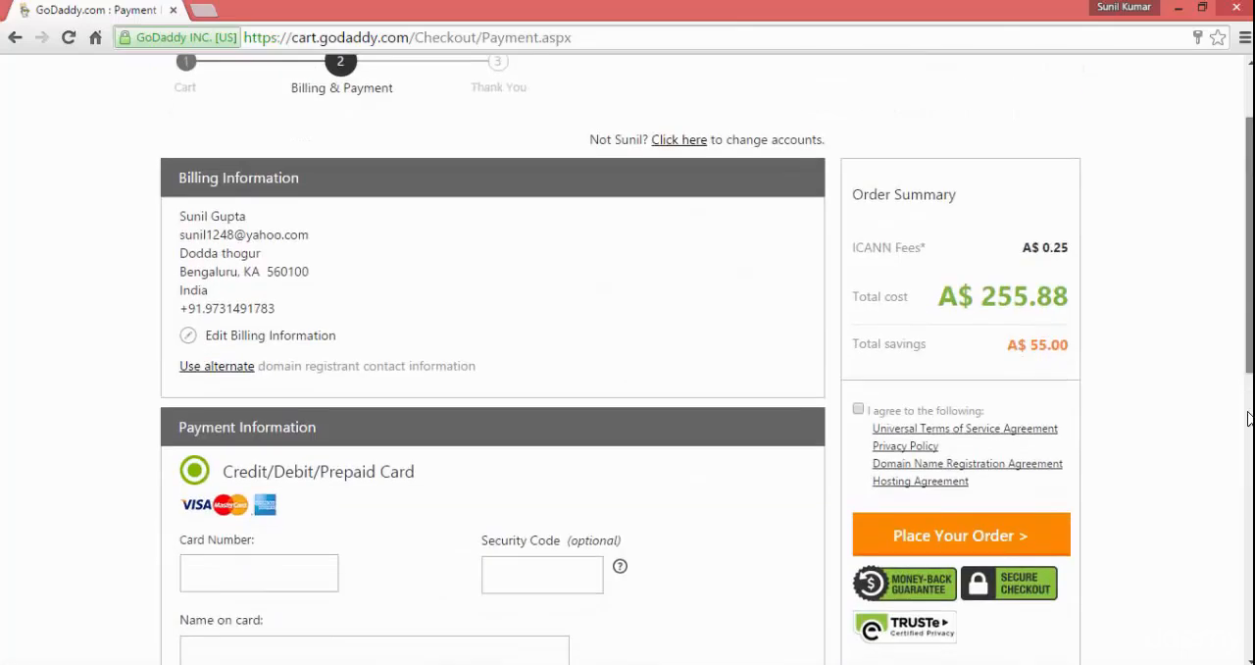
scroll(down, 3)
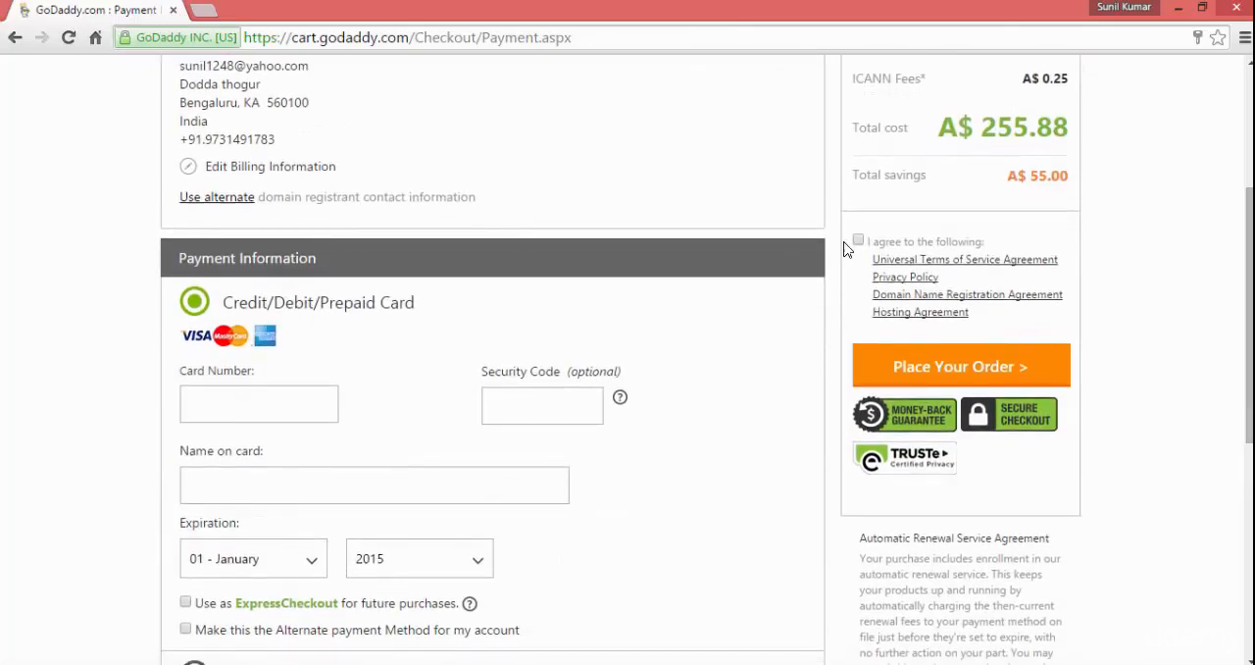
click(858, 240)
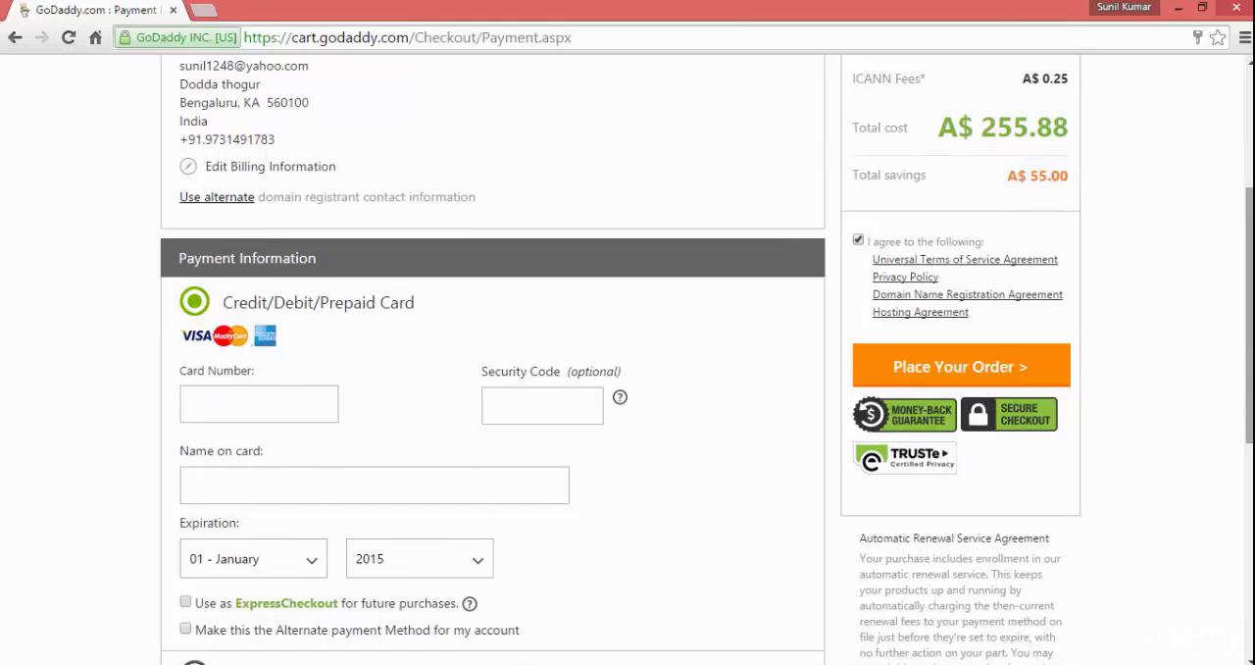
scroll(down, 3)
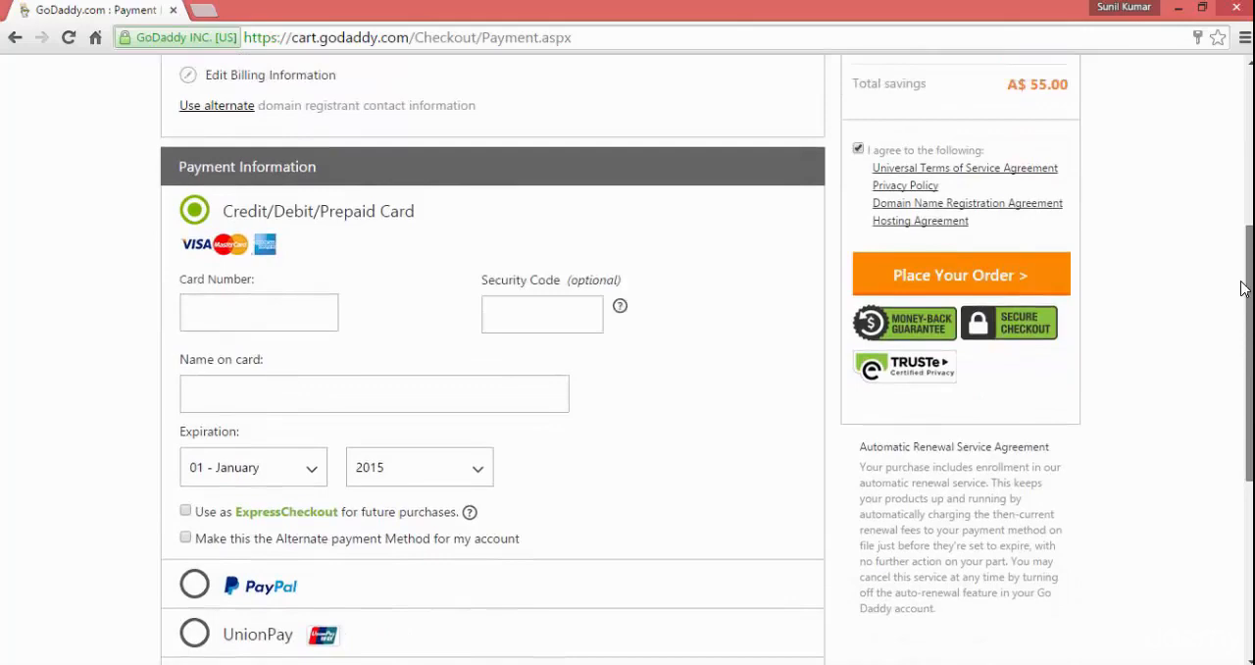
scroll(up, 3)
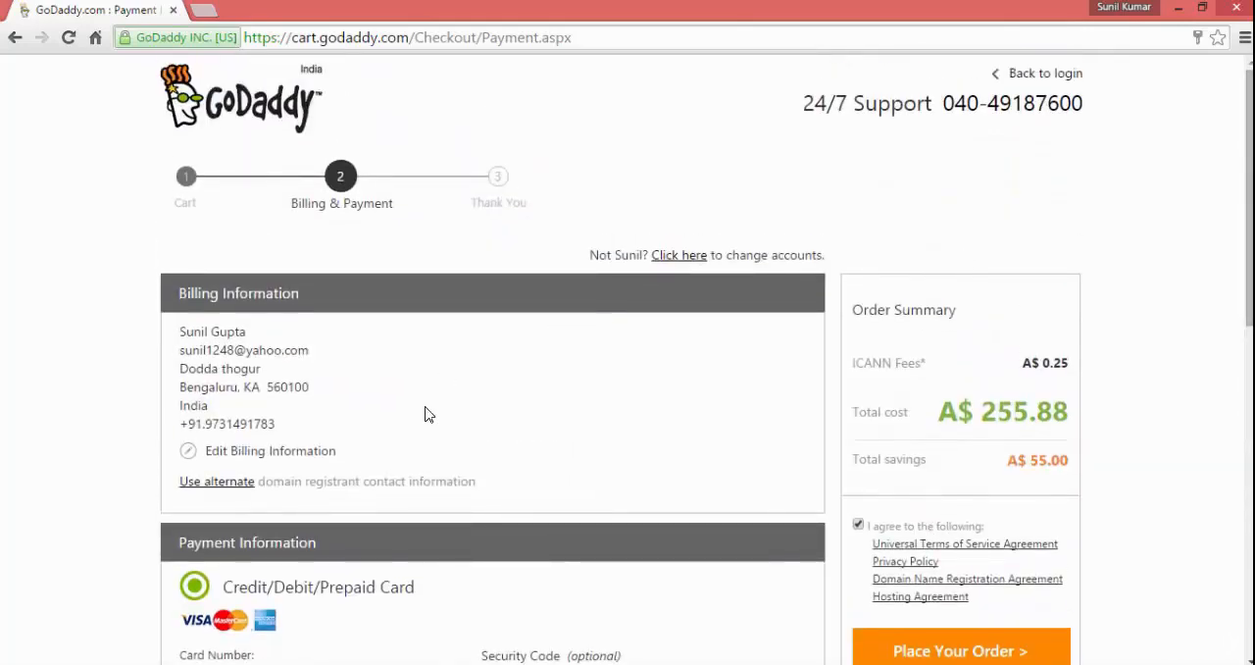
mouse_move(657, 411)
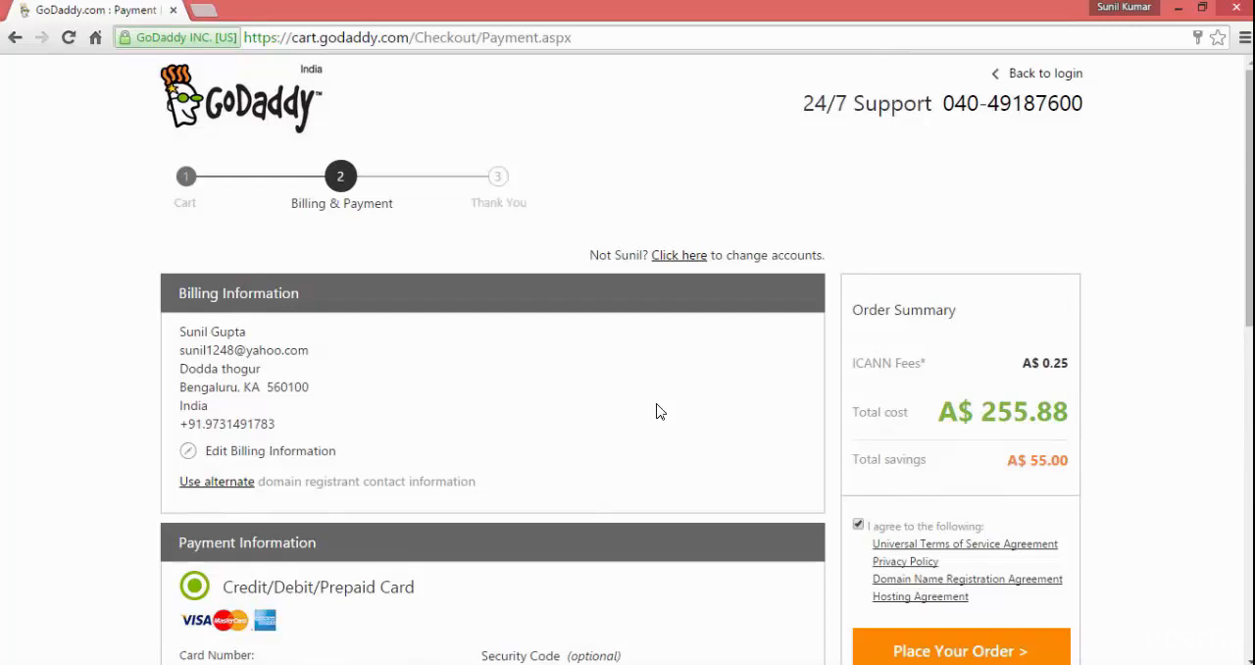
mouse_move(200, 132)
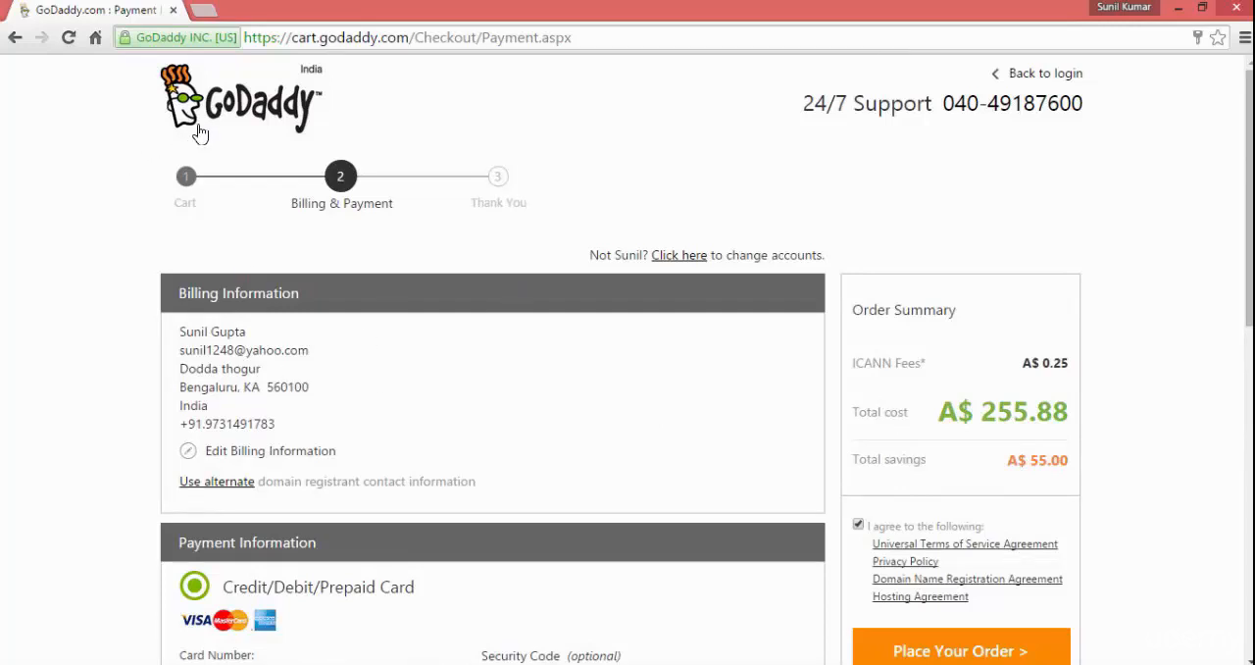
click(242, 117)
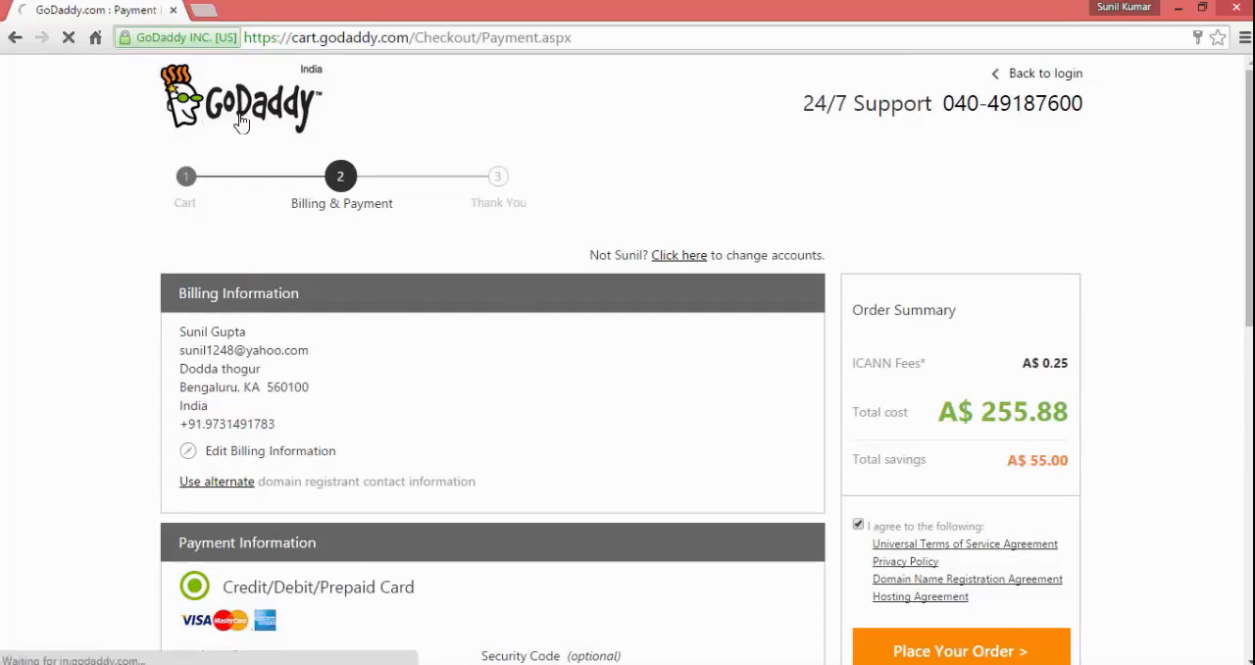
- Go to Manage Your Hosting from the My Account quick links
click(240, 98)
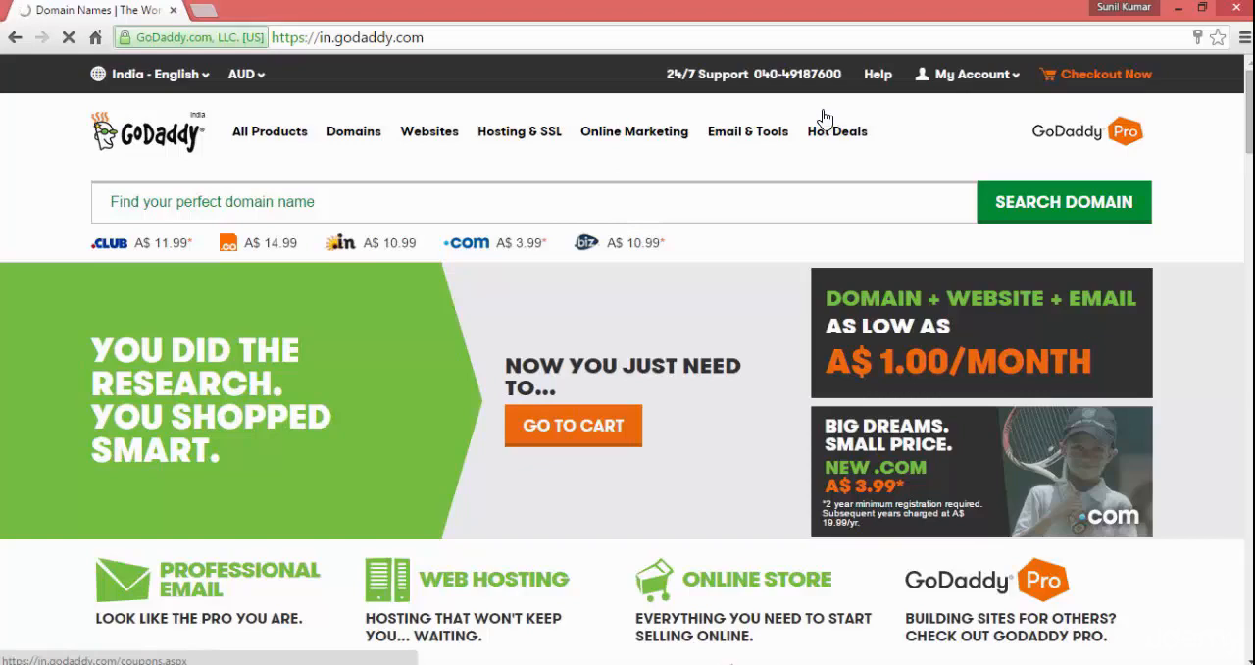
click(965, 74)
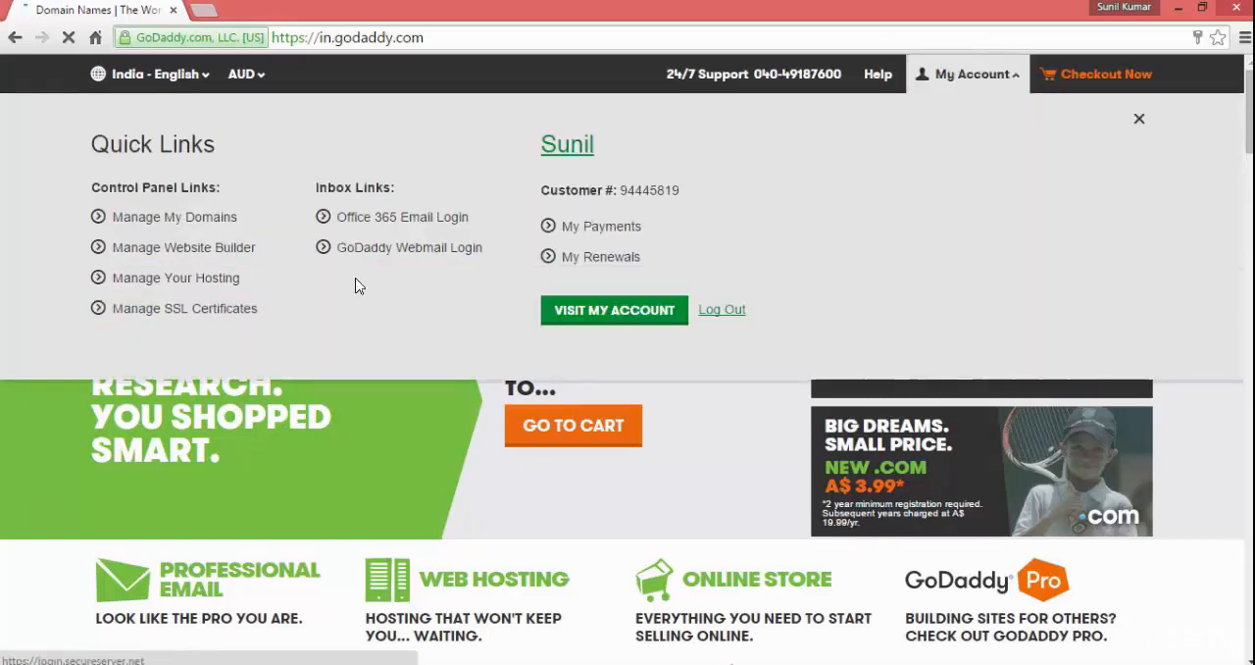
click(175, 277)
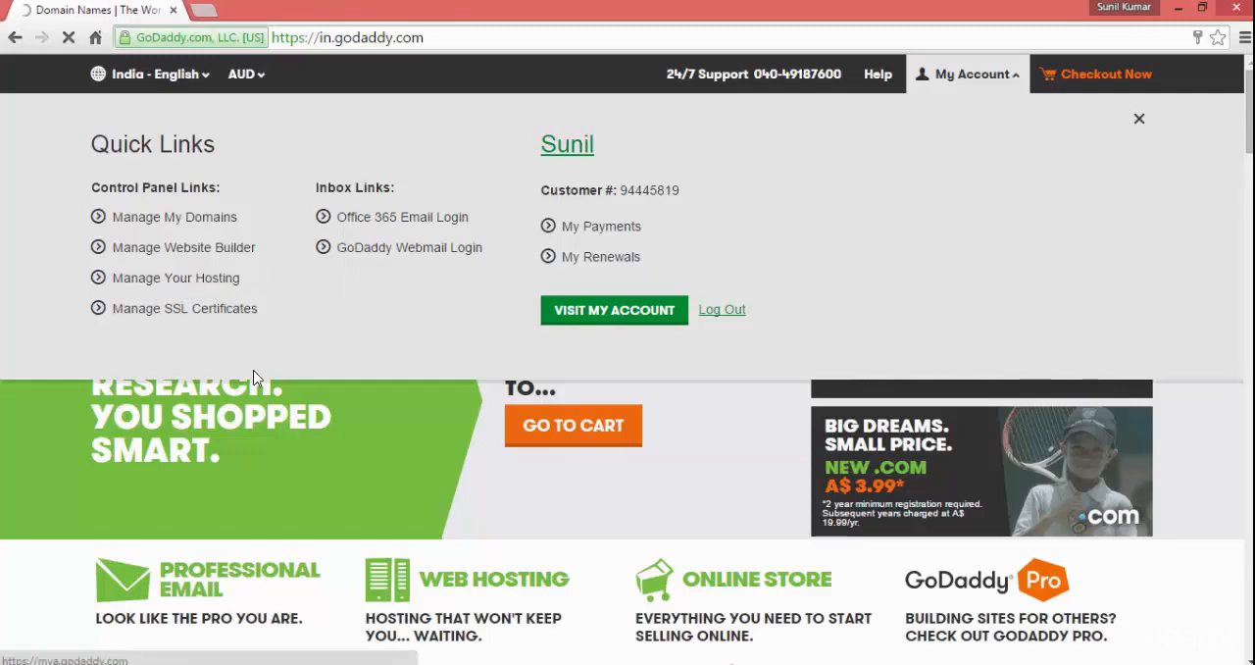
click(175, 278)
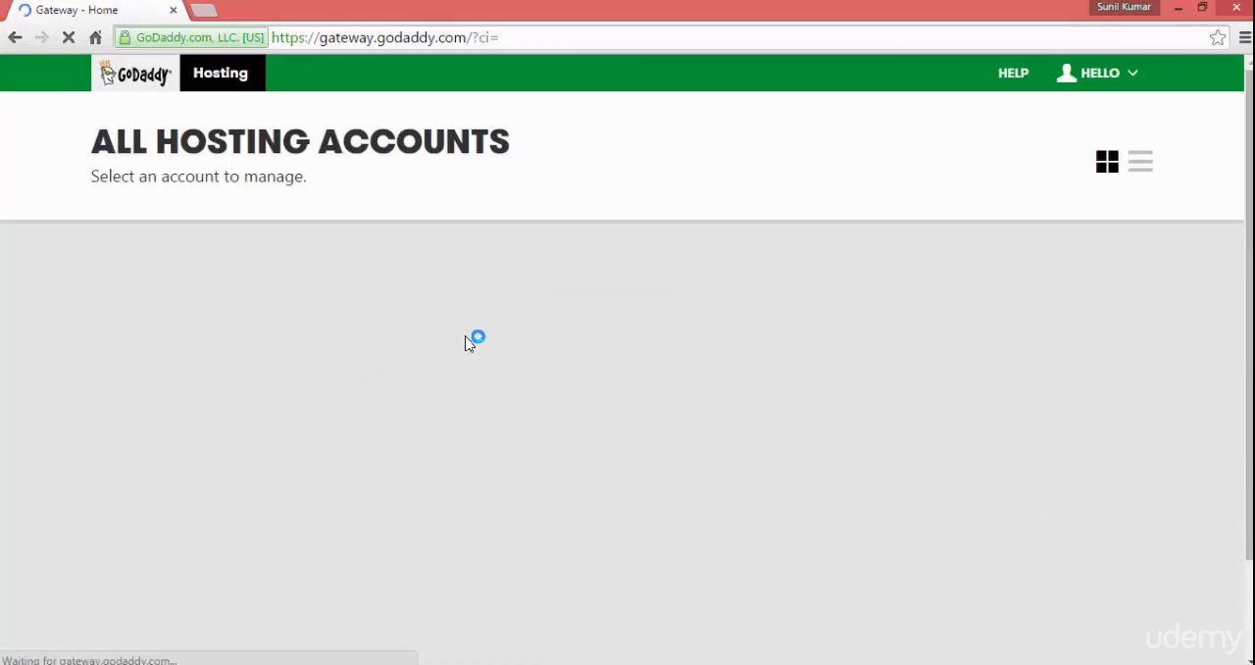
mouse_move(309, 192)
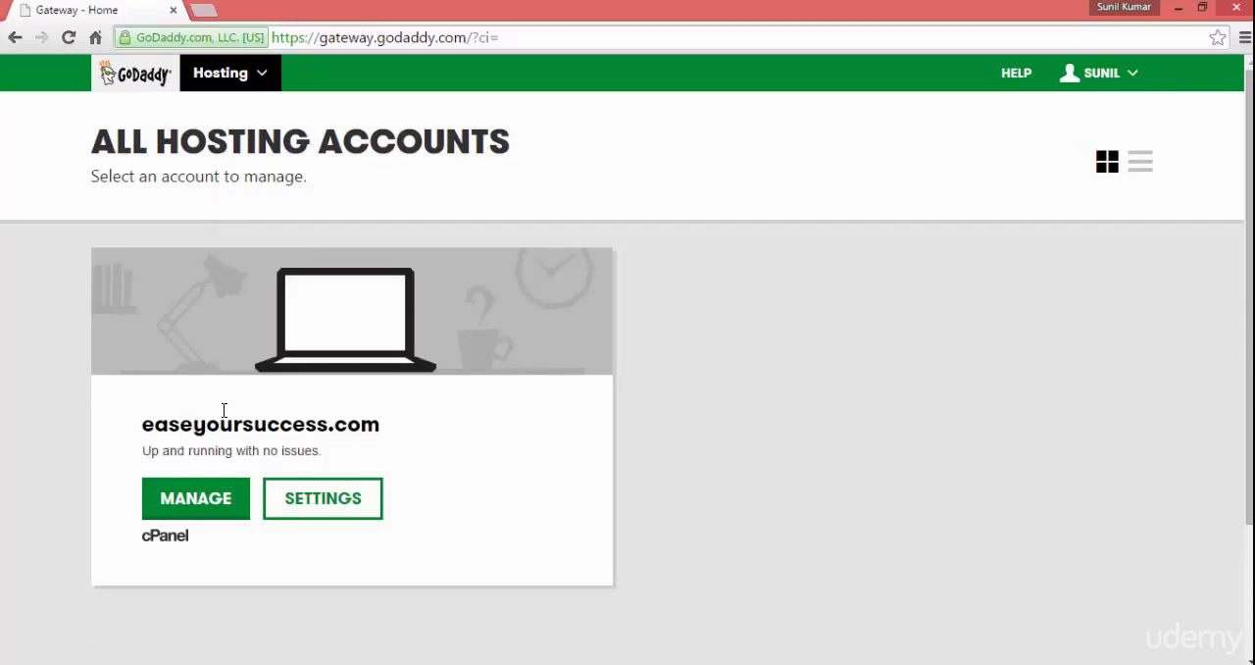
- Launch cPanel for the easeyoursuccess.com hosting account via MANAGE
double_click(260, 423)
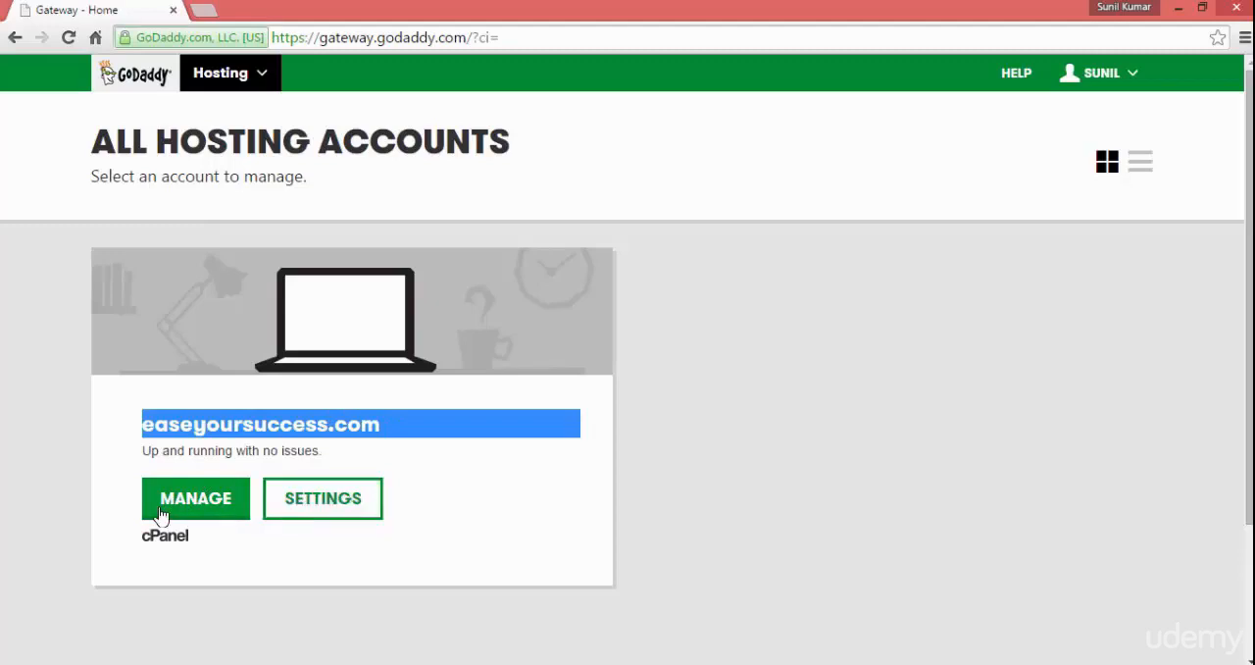
click(195, 498)
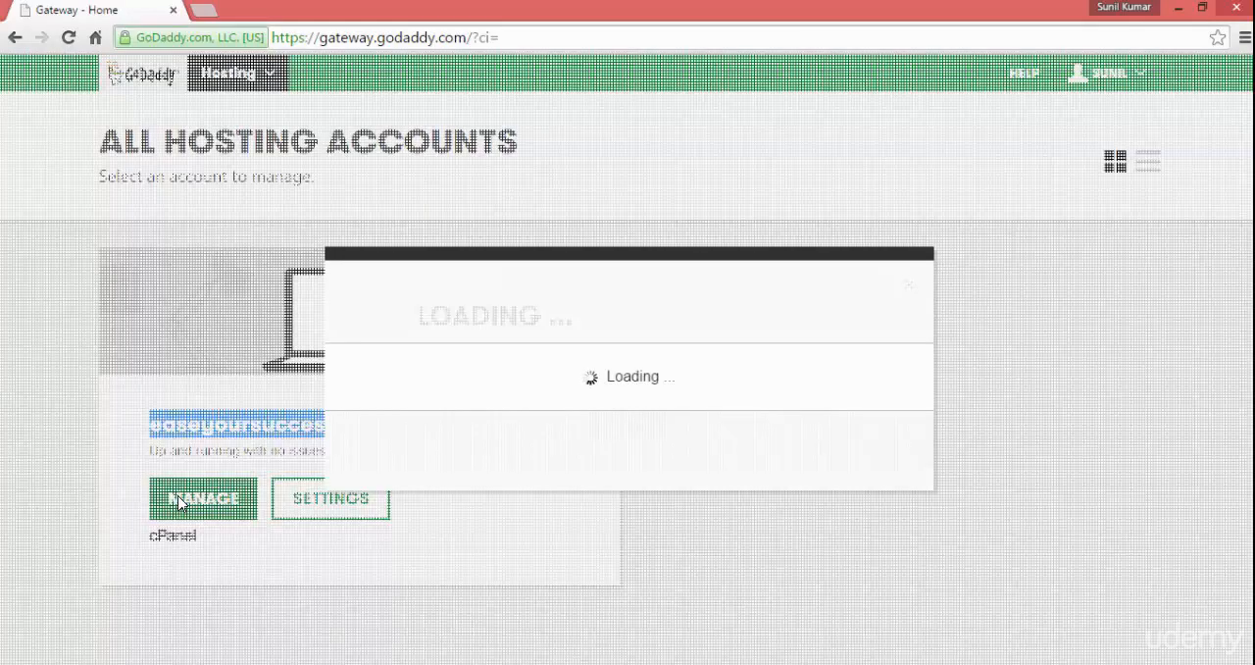
click(195, 498)
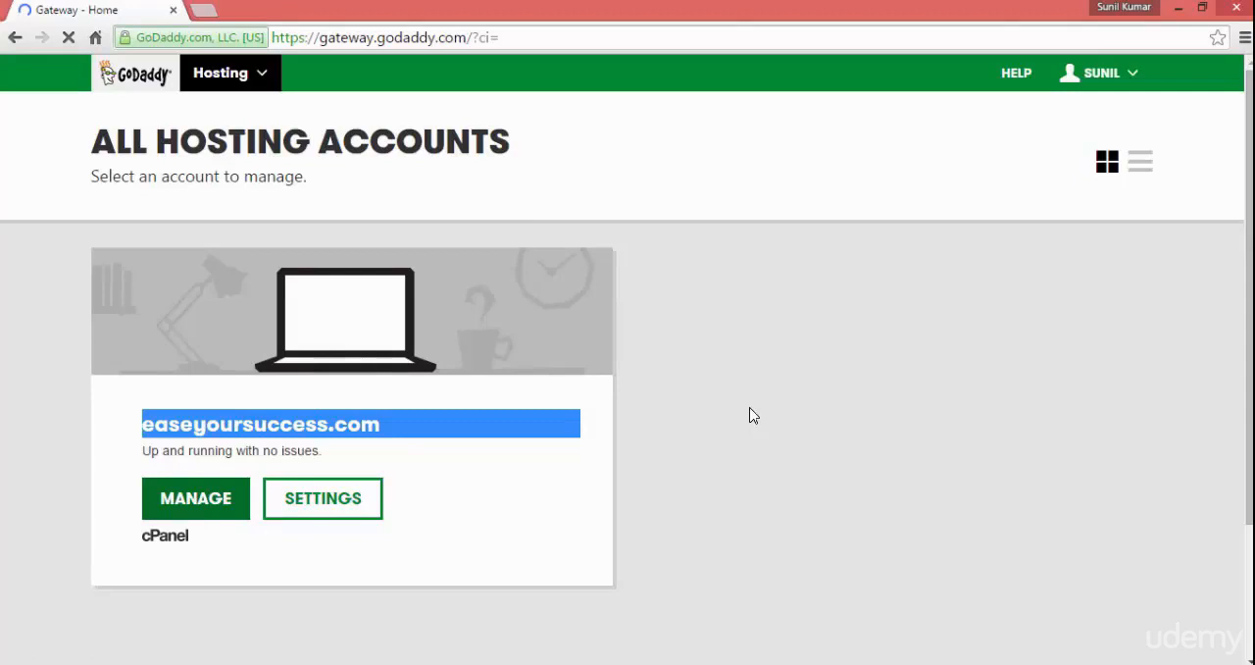
click(195, 498)
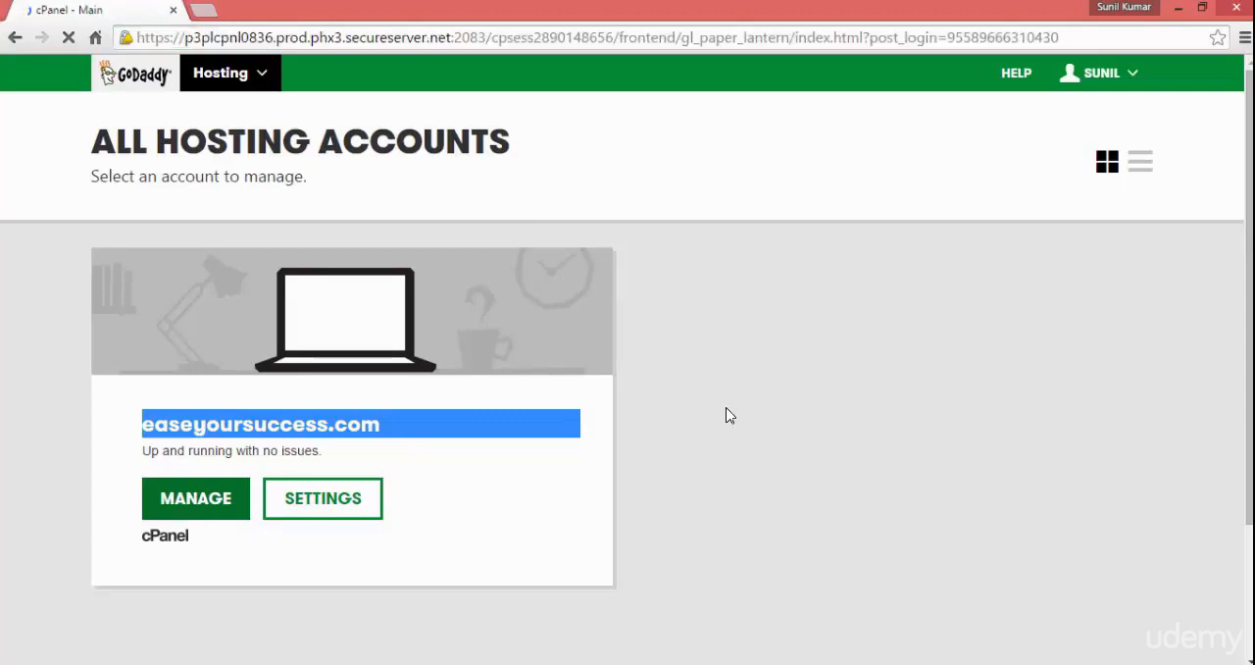
click(195, 498)
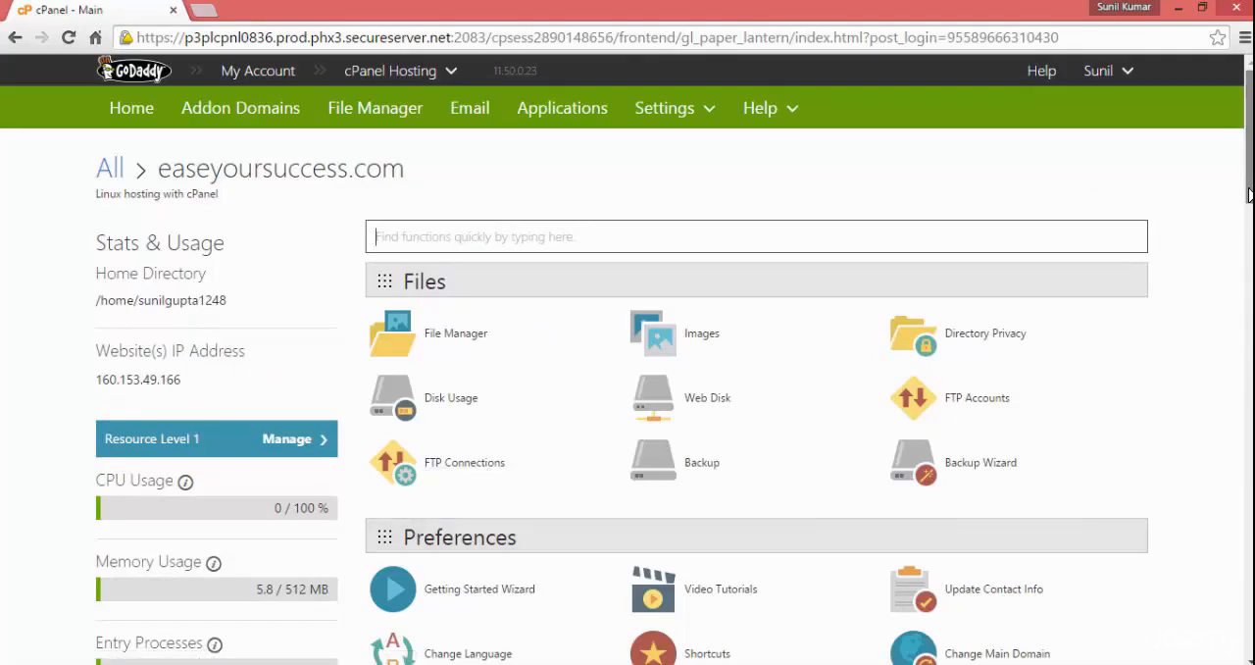
- Scroll the cPanel dashboard to Web Applications listing WordPress, Joomla, Drupal and phpBB
scroll(down, 3)
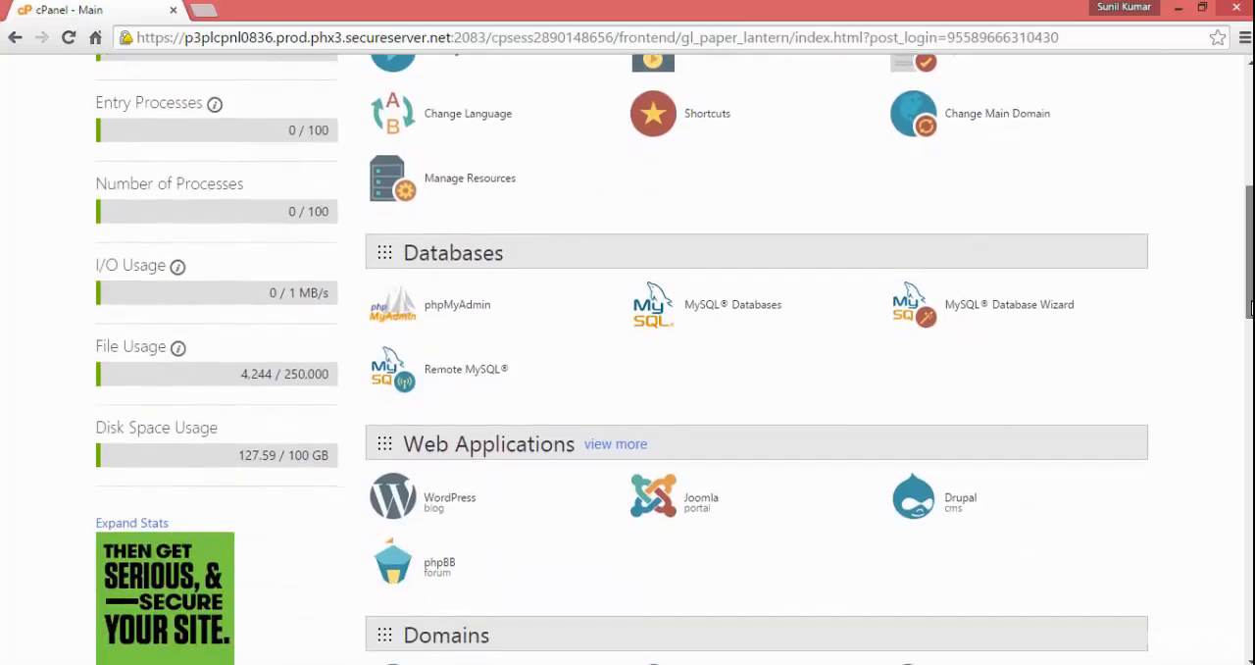
scroll(down, 3)
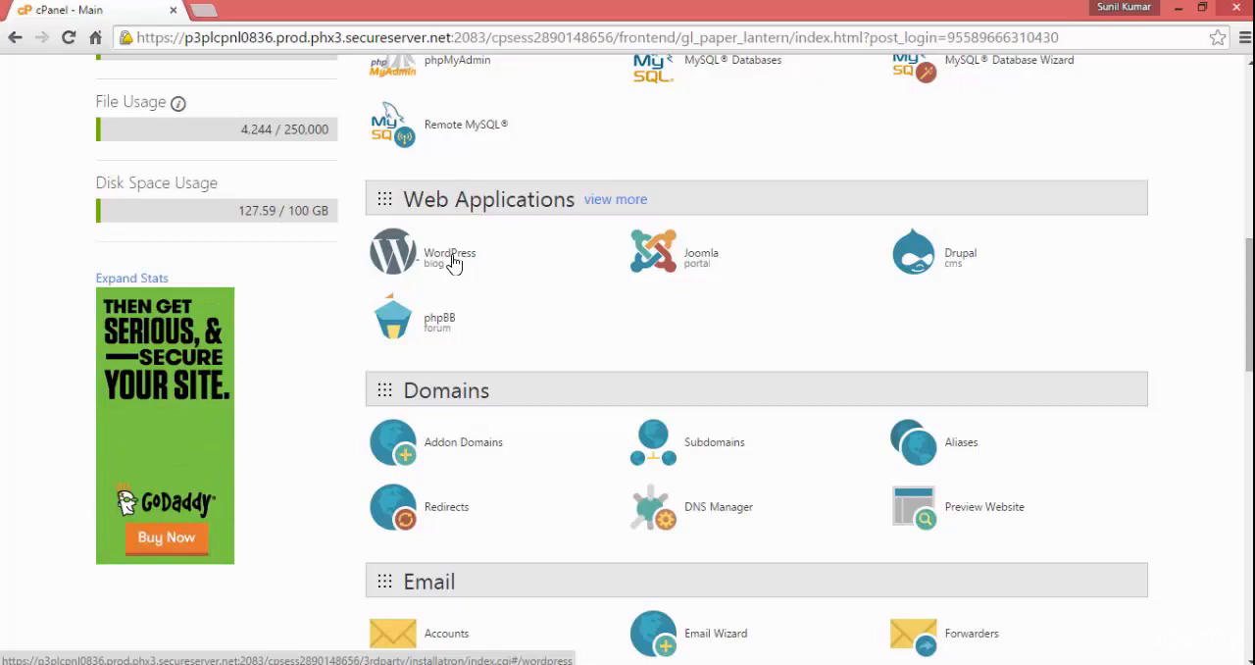
mouse_move(995, 497)
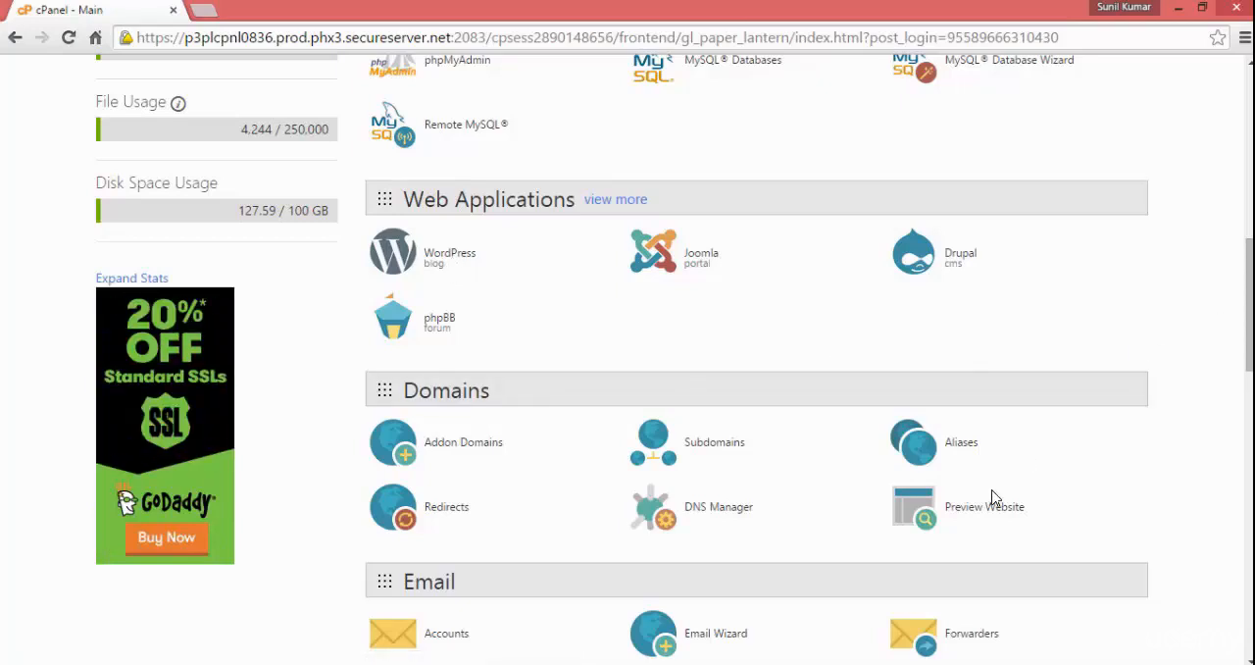